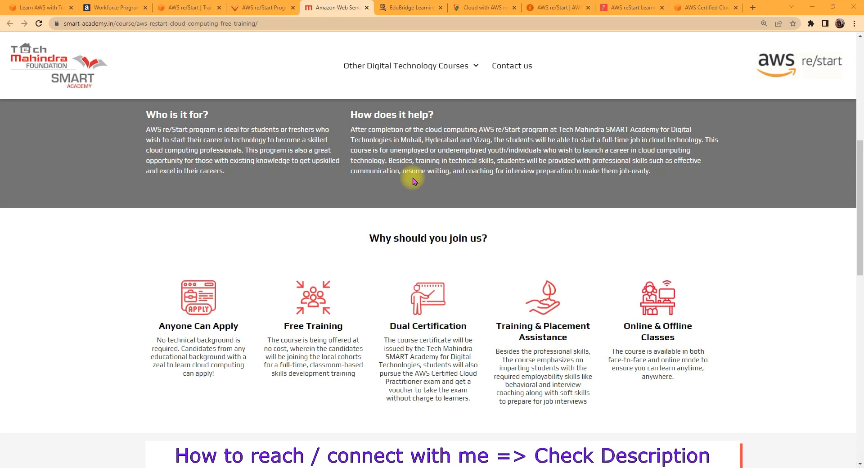
{"action": "mouse_move", "coordinate": [171, 365]}
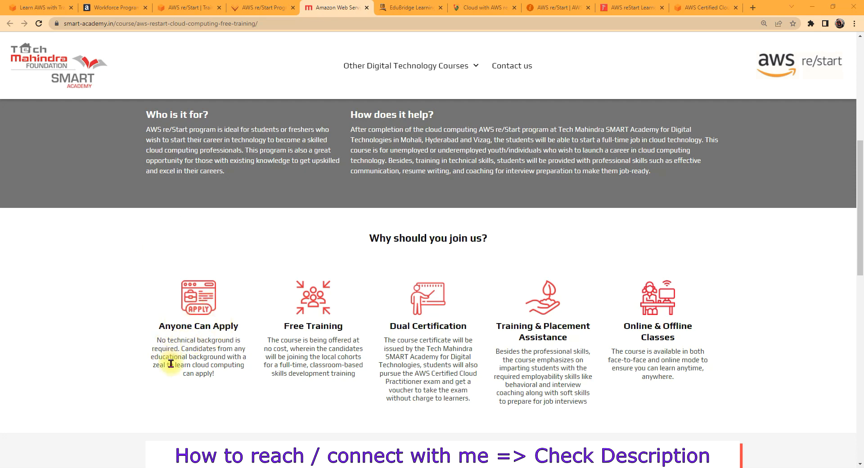
{"action": "mouse_move", "coordinate": [330, 369]}
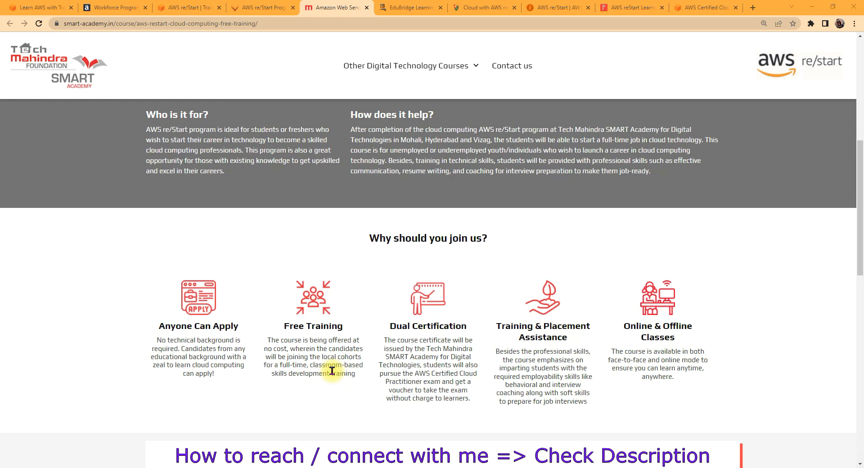
{"action": "mouse_move", "coordinate": [416, 341]}
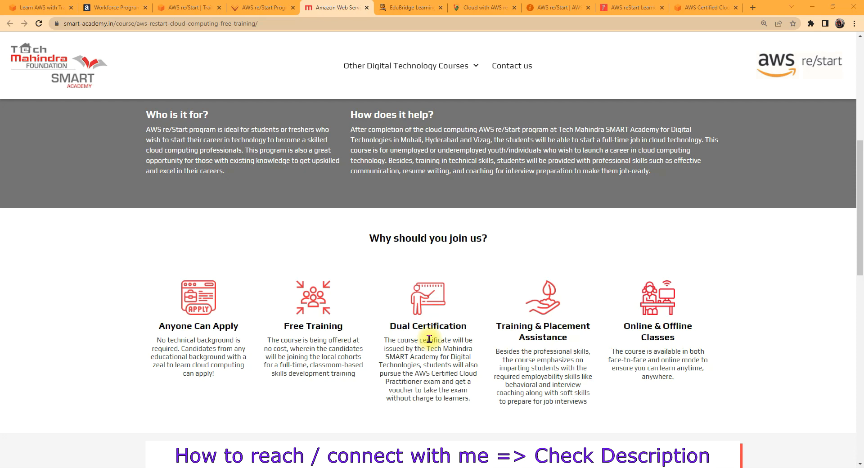
{"action": "mouse_move", "coordinate": [562, 318]}
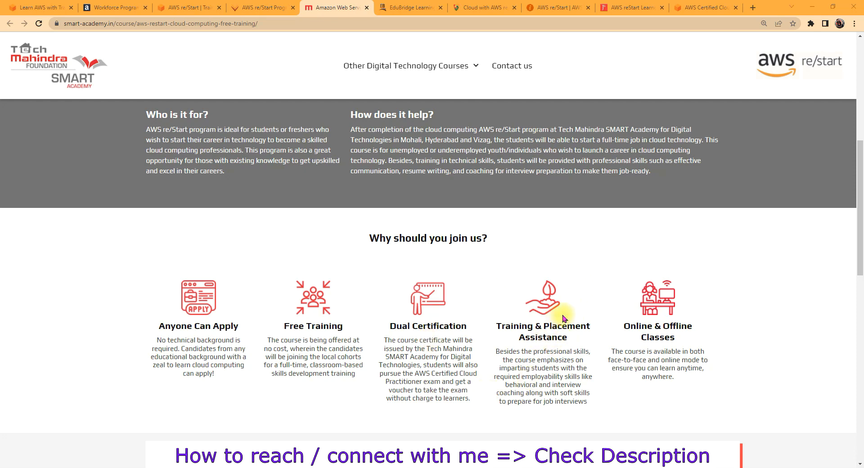
{"action": "mouse_move", "coordinate": [579, 321]}
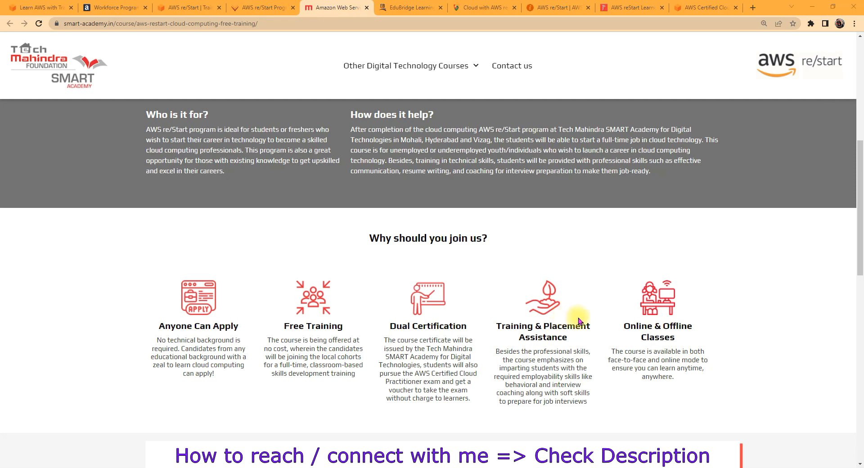
{"action": "mouse_move", "coordinate": [558, 352]}
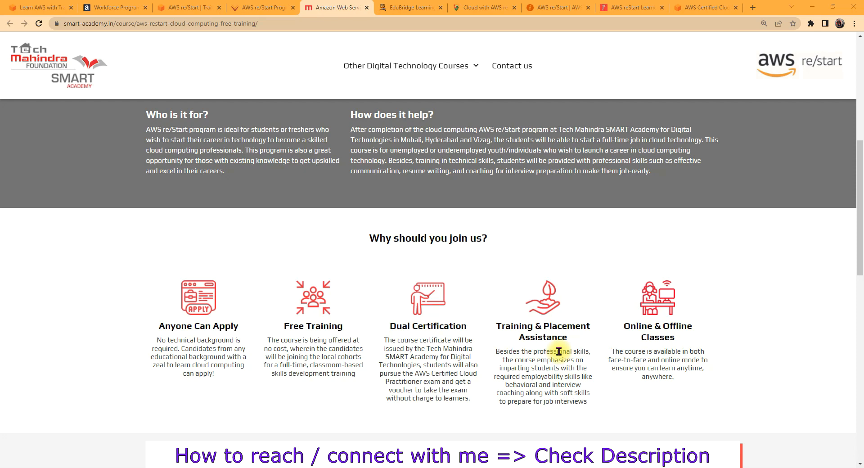
{"action": "mouse_move", "coordinate": [632, 346]}
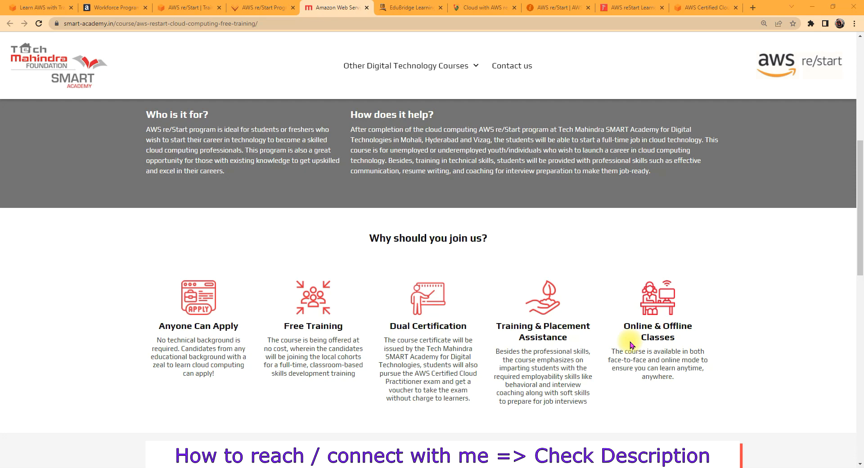
{"action": "mouse_move", "coordinate": [336, 44]}
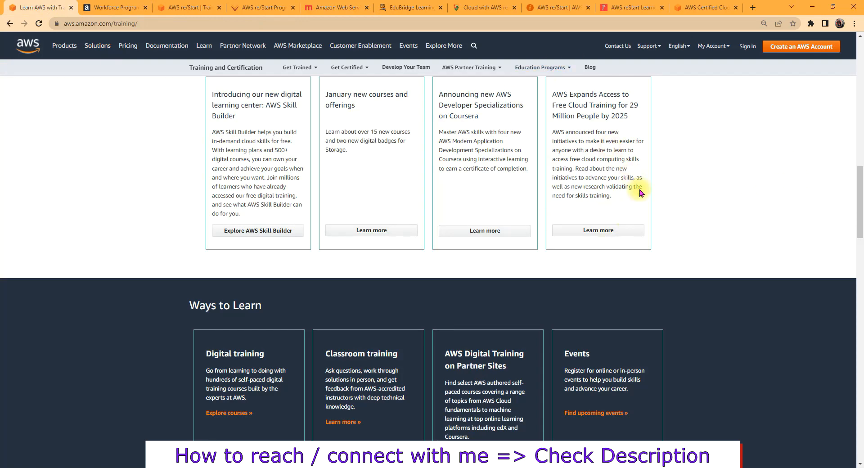
{"action": "mouse_move", "coordinate": [126, 89]}
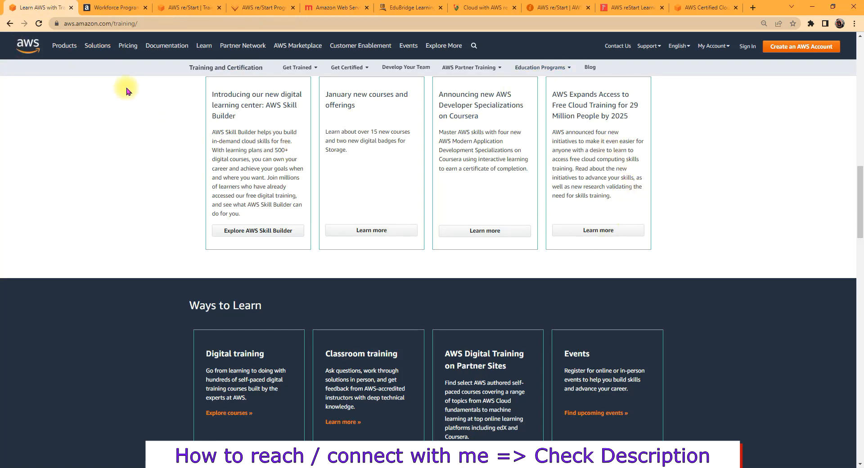
{"action": "mouse_move", "coordinate": [571, 97]}
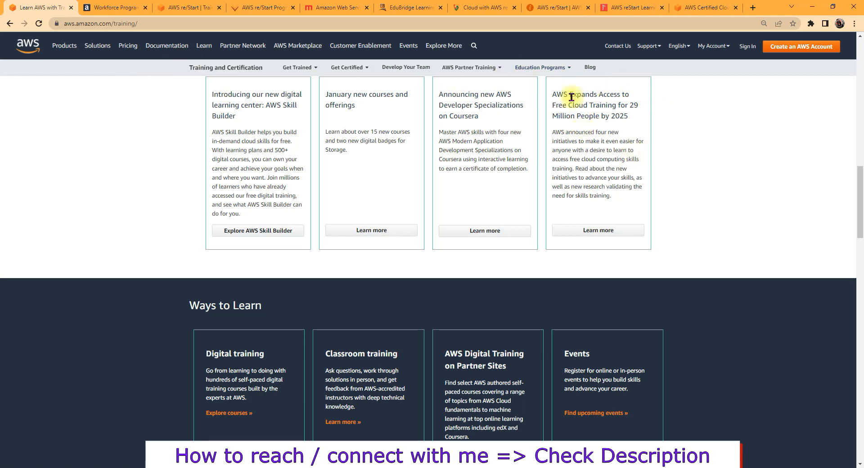
{"action": "mouse_move", "coordinate": [552, 98]}
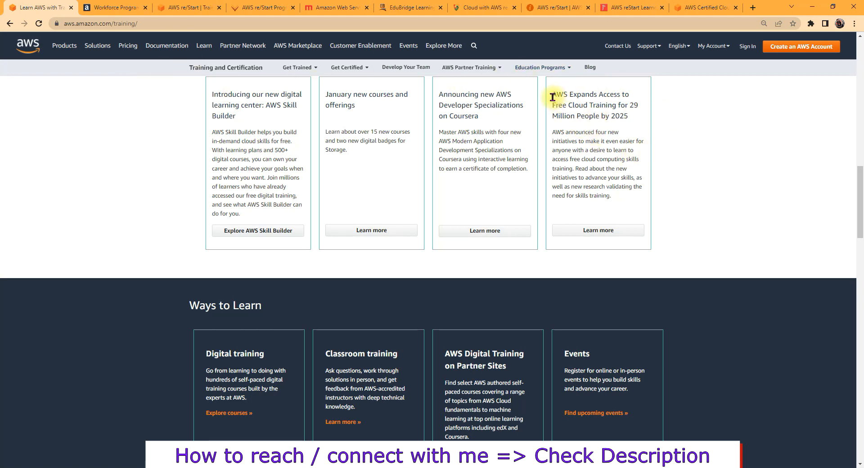
{"action": "mouse_move", "coordinate": [617, 131]}
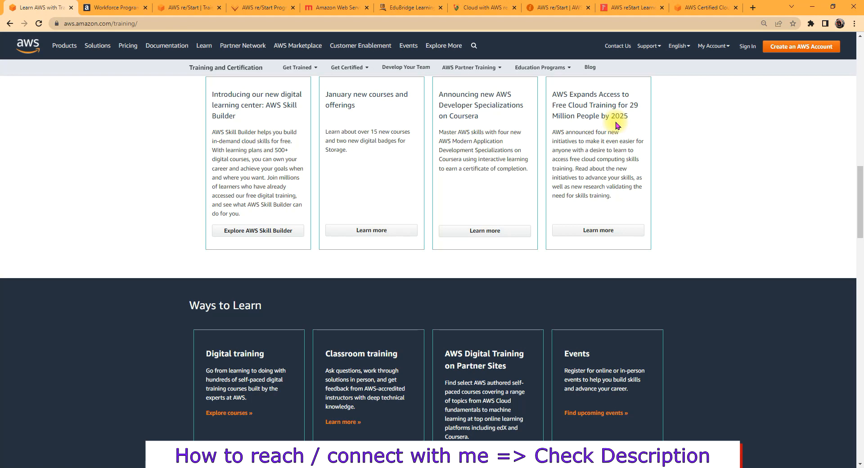
Switch to Amazon's Workforce programs for the public page.
{"action": "left_click", "coordinate": [113, 8]}
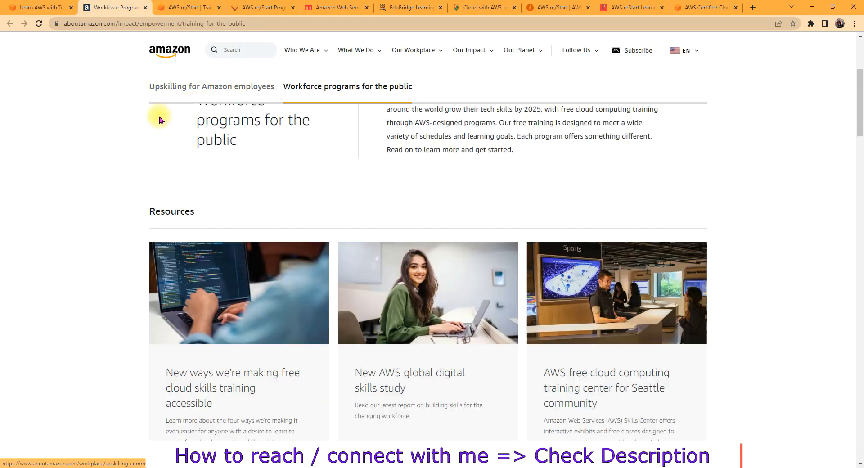
Scroll down to the Our Programs section showing the AWS re/Start card.
{"action": "scroll", "scroll_direction": "up", "scroll_amount": 3}
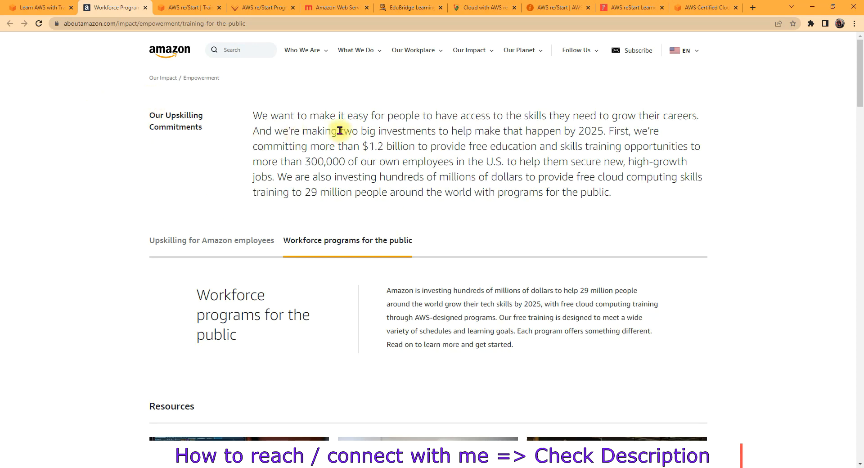
{"action": "scroll", "scroll_direction": "down", "scroll_amount": 3}
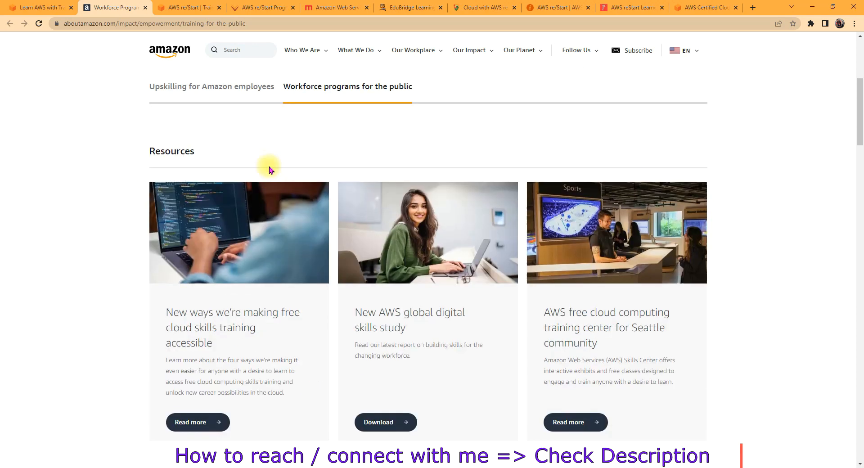
{"action": "scroll", "scroll_direction": "up", "scroll_amount": 3}
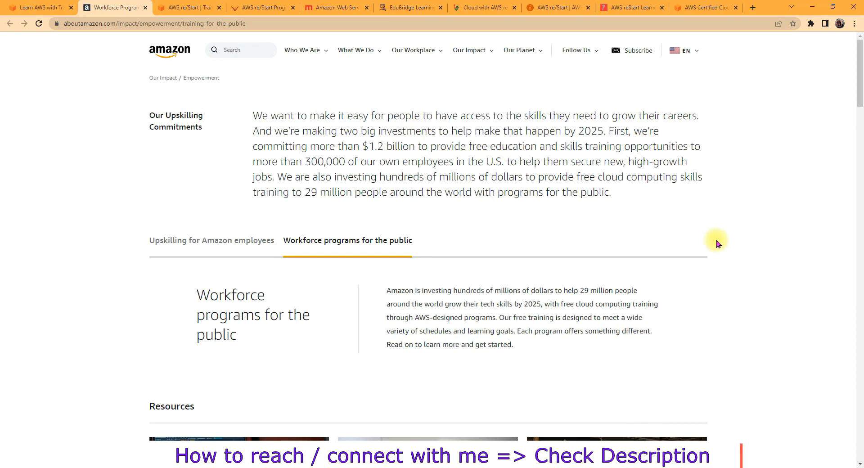
{"action": "scroll", "scroll_direction": "down", "scroll_amount": 3}
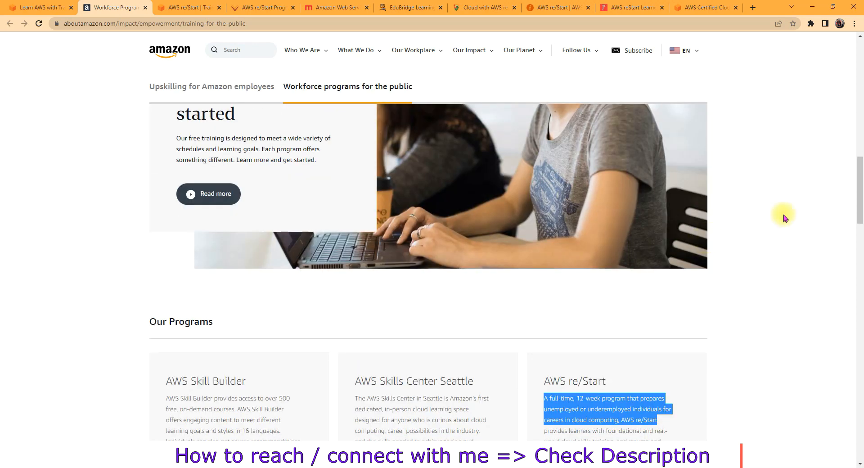
{"action": "scroll", "scroll_direction": "down", "scroll_amount": 3}
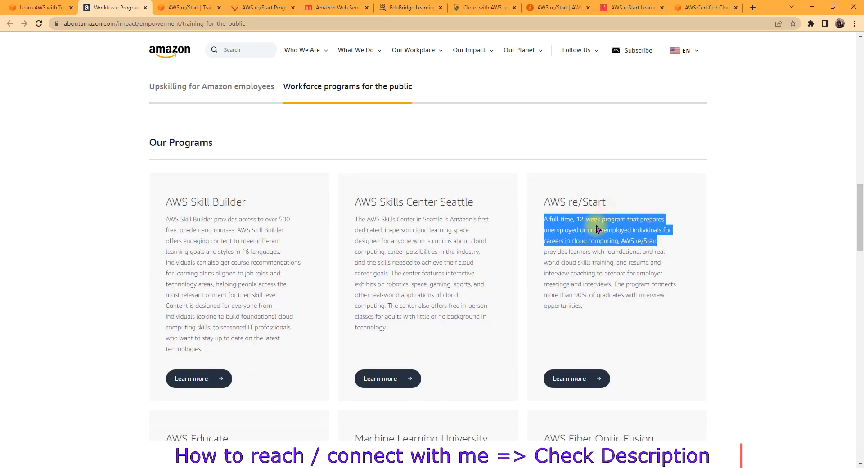
{"action": "mouse_move", "coordinate": [581, 226]}
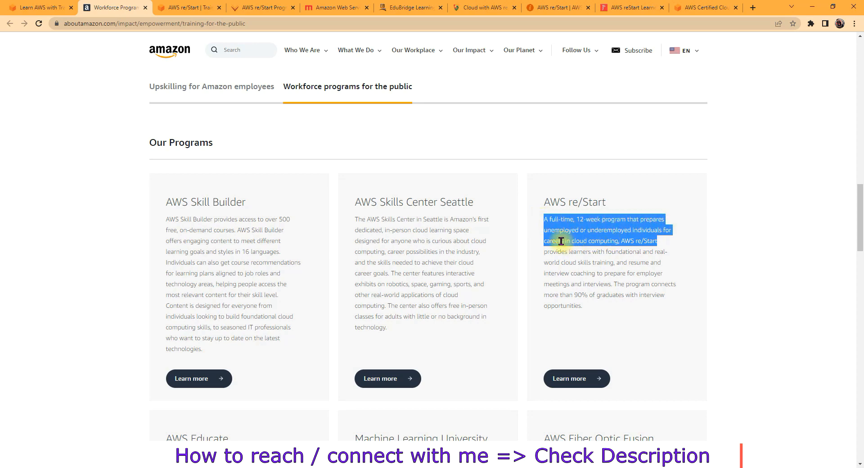
{"action": "mouse_move", "coordinate": [678, 238]}
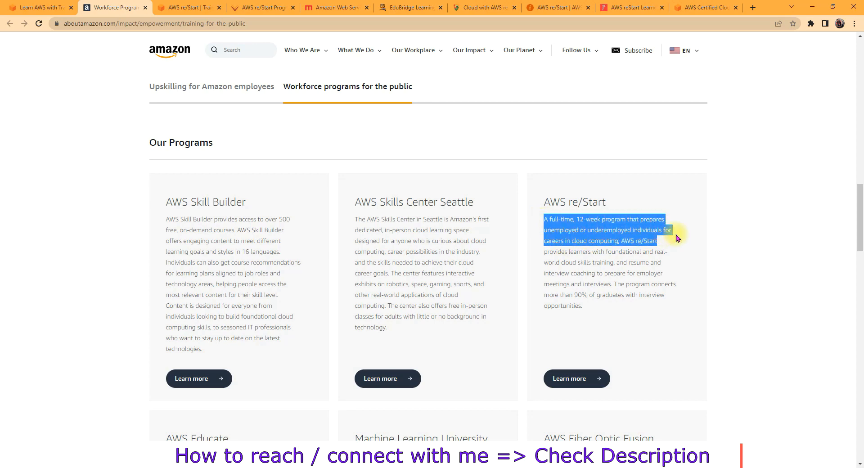
{"action": "mouse_move", "coordinate": [605, 260]}
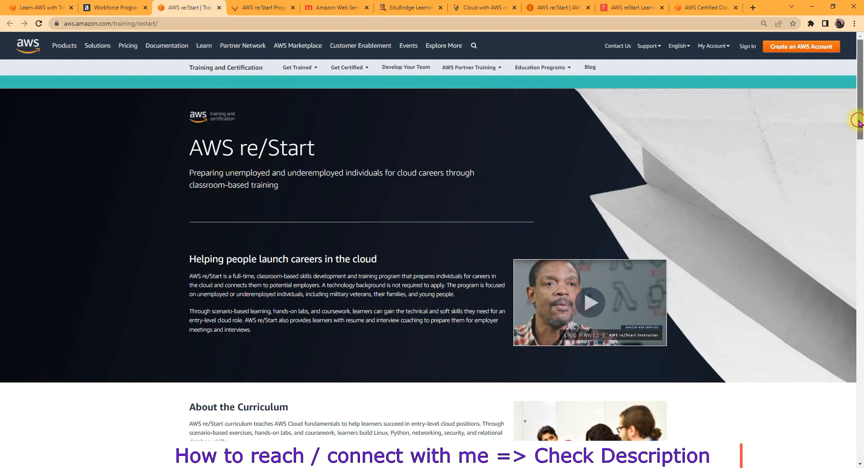
Scroll the AWS re/Start page down to the Program Benefits cards.
{"action": "scroll", "scroll_direction": "down", "scroll_amount": 3}
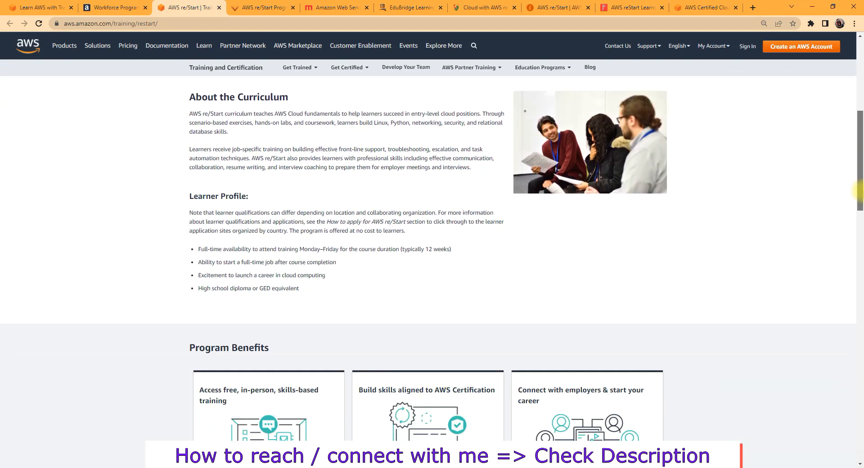
{"action": "scroll", "scroll_direction": "down", "scroll_amount": 3}
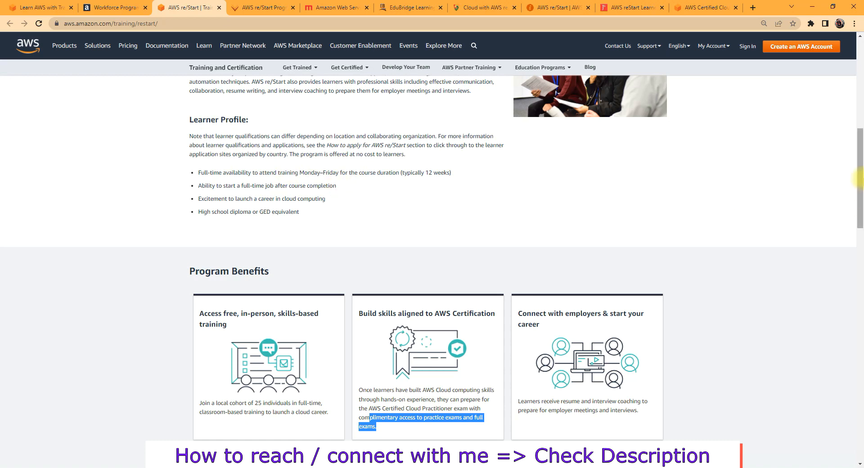
{"action": "scroll", "scroll_direction": "down", "scroll_amount": 3}
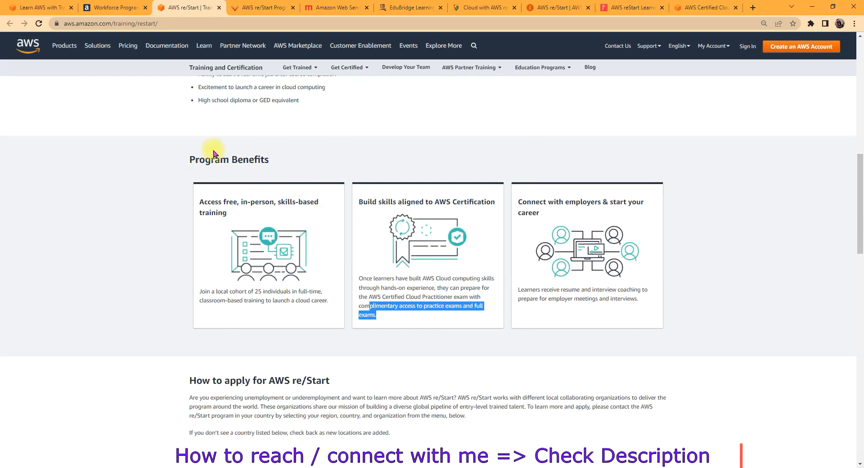
{"action": "mouse_move", "coordinate": [253, 171]}
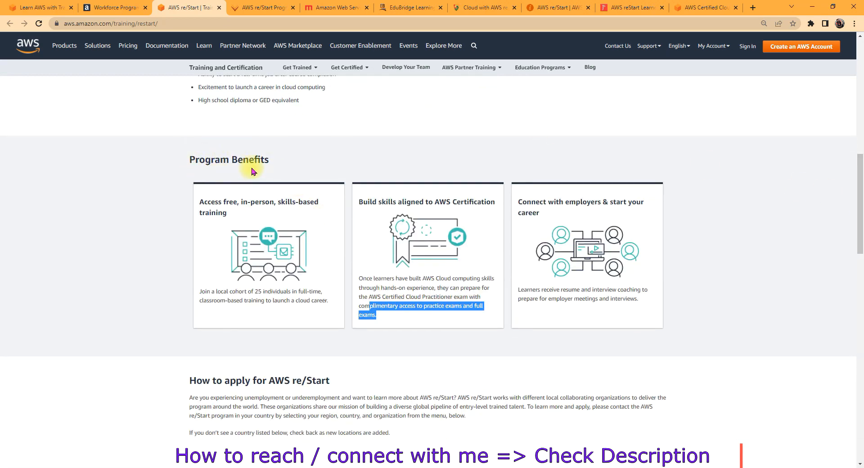
{"action": "mouse_move", "coordinate": [225, 259]}
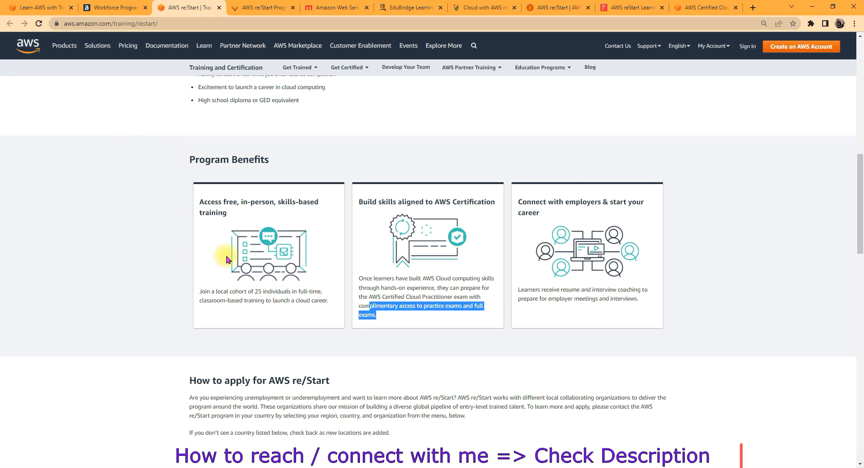
{"action": "mouse_move", "coordinate": [263, 213]}
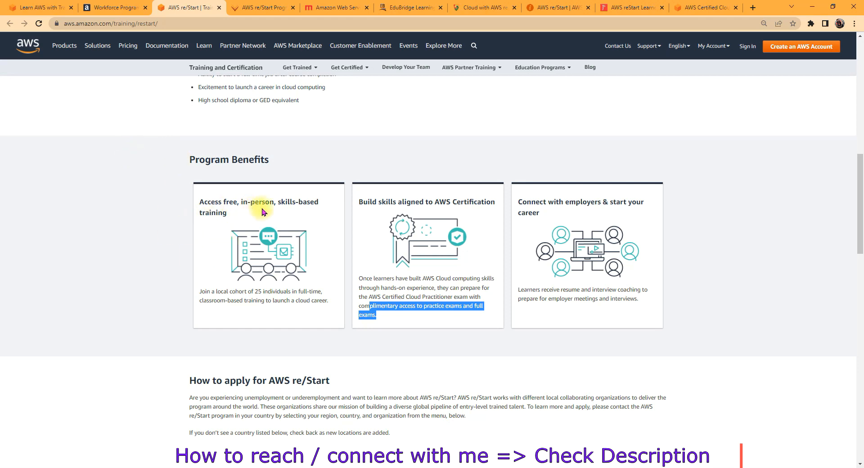
{"action": "mouse_move", "coordinate": [266, 235]}
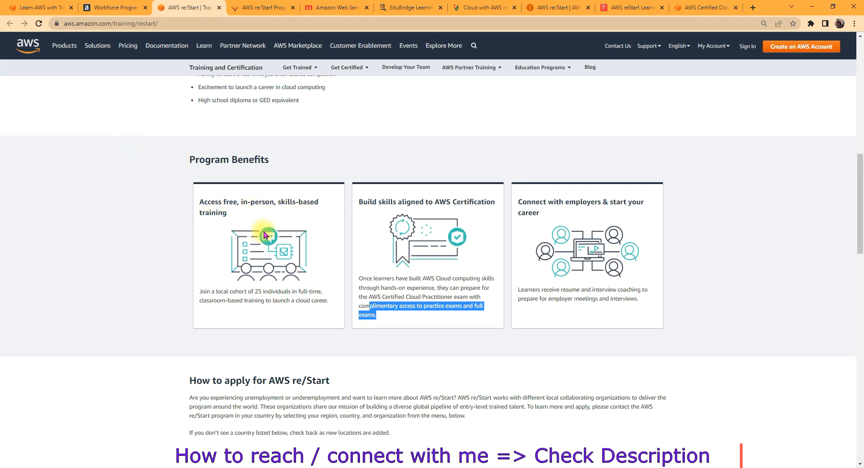
{"action": "mouse_move", "coordinate": [270, 234]}
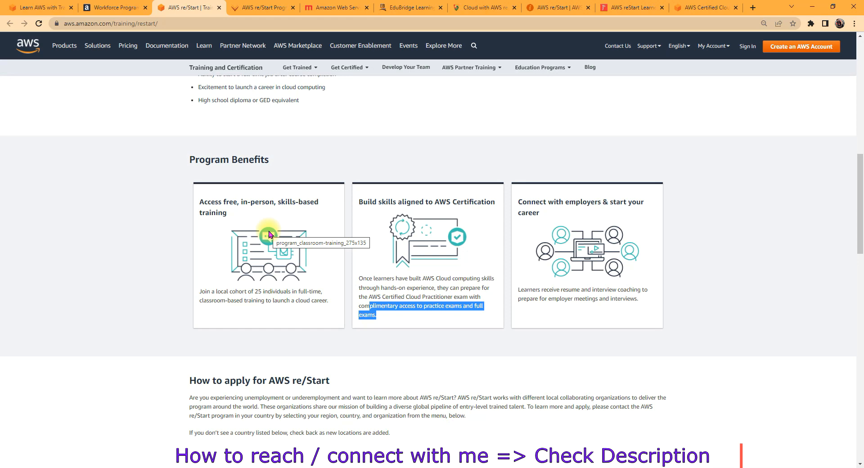
{"action": "mouse_move", "coordinate": [476, 191]}
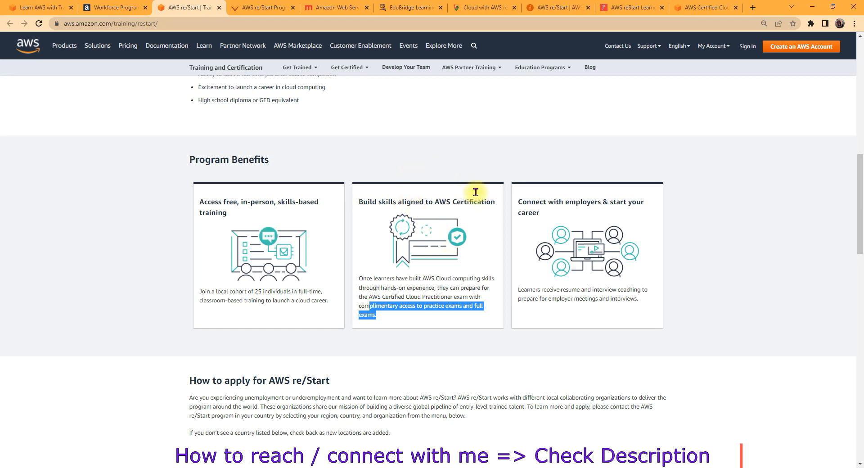
{"action": "mouse_move", "coordinate": [410, 316]}
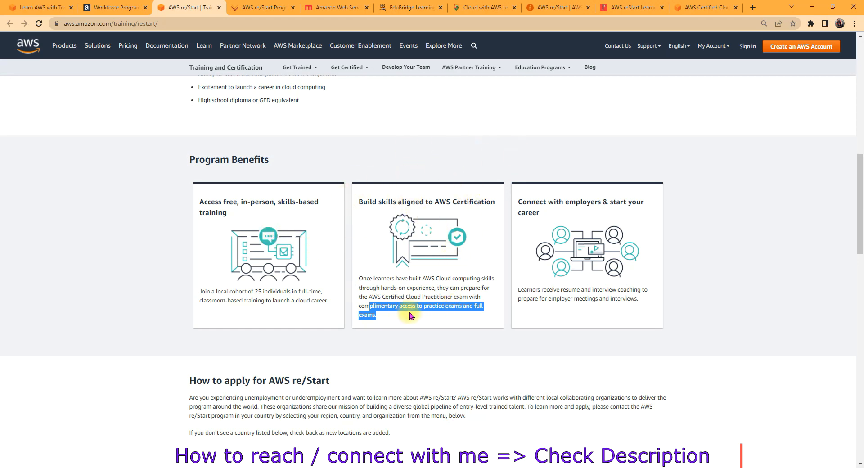
{"action": "mouse_move", "coordinate": [422, 235]}
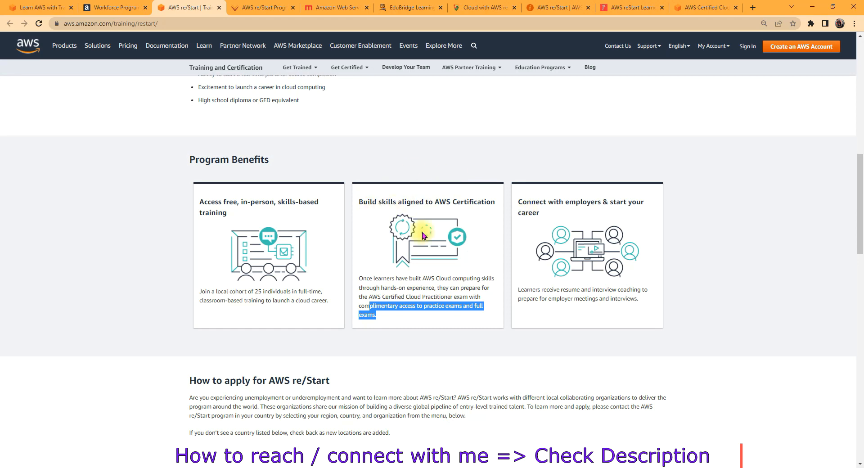
{"action": "mouse_move", "coordinate": [489, 214]}
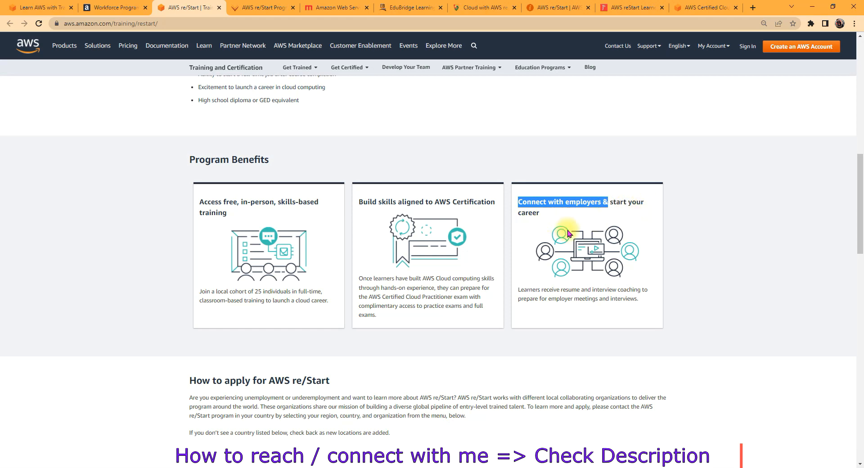
{"action": "mouse_move", "coordinate": [395, 279]}
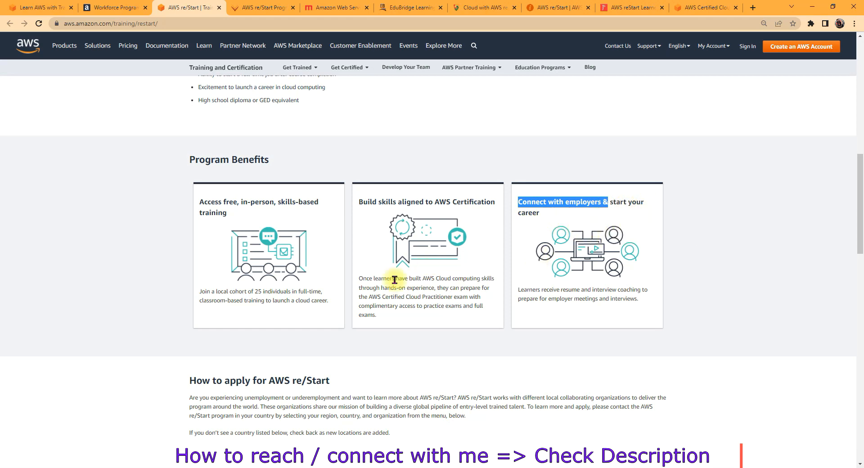
{"action": "mouse_move", "coordinate": [262, 317]}
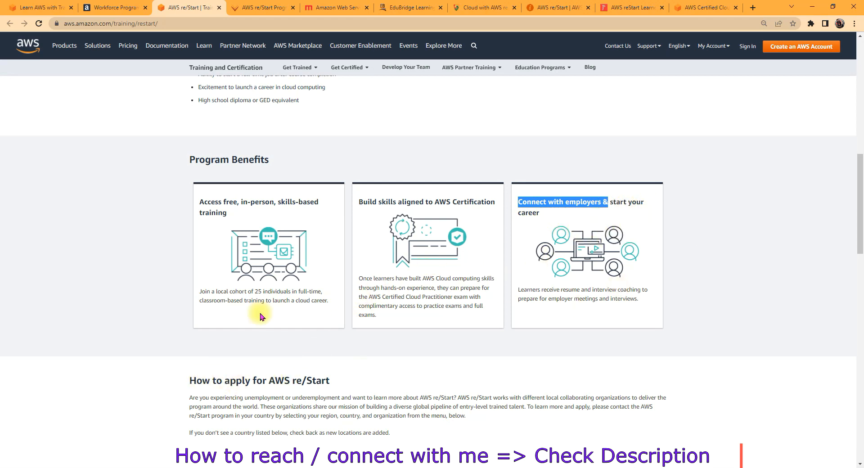
Scroll to How to apply, collapse Asia Pacific, and expand North America's partners.
{"action": "scroll", "scroll_direction": "down", "scroll_amount": 3}
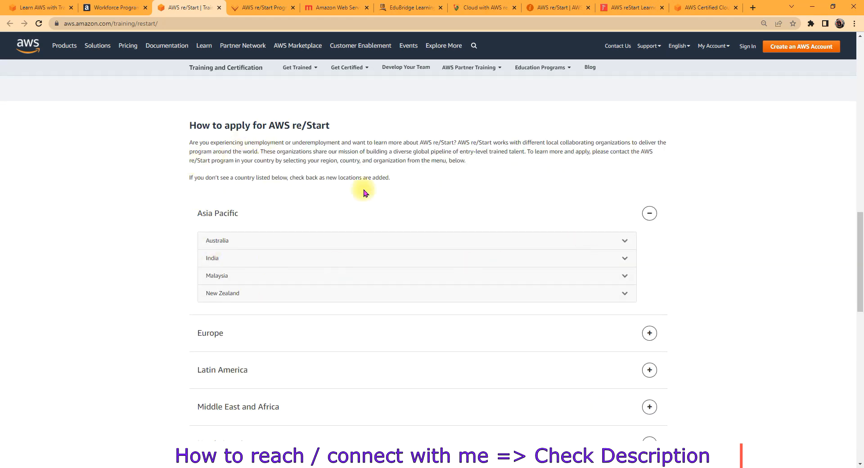
{"action": "left_click", "coordinate": [649, 213]}
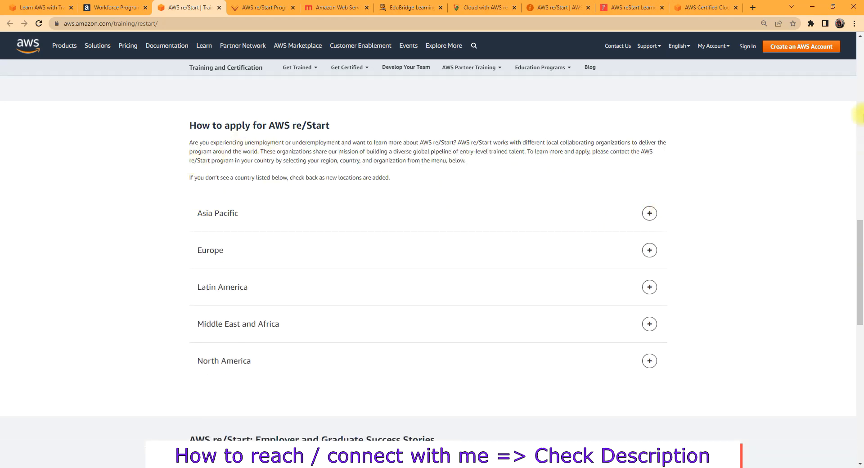
{"action": "scroll", "scroll_direction": "down", "scroll_amount": 3}
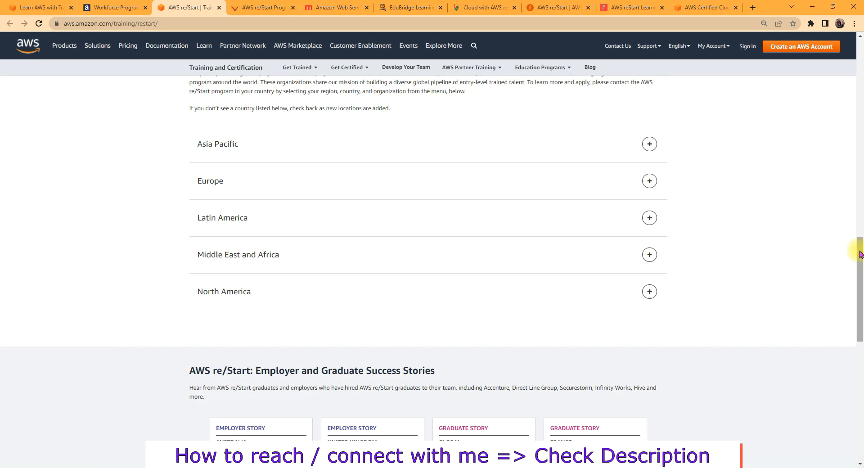
{"action": "mouse_move", "coordinate": [562, 302]}
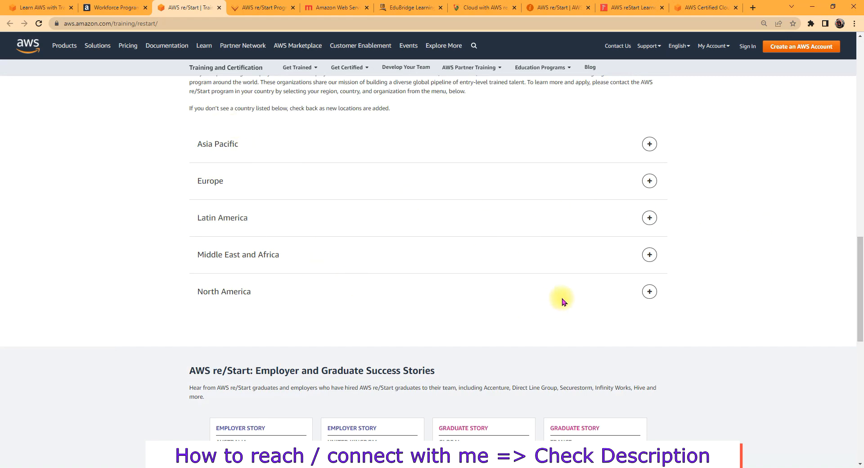
{"action": "left_click", "coordinate": [649, 292]}
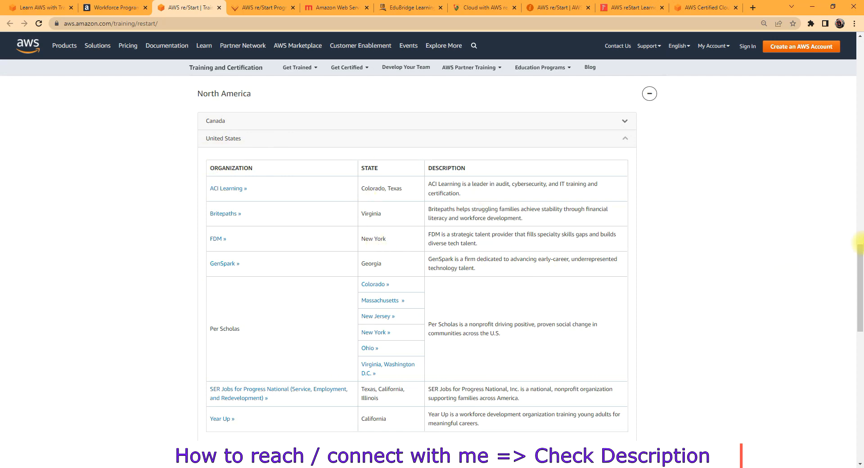
Collapse North America and expand Asia Pacific to reach India's partners.
{"action": "scroll", "scroll_direction": "up", "scroll_amount": 3}
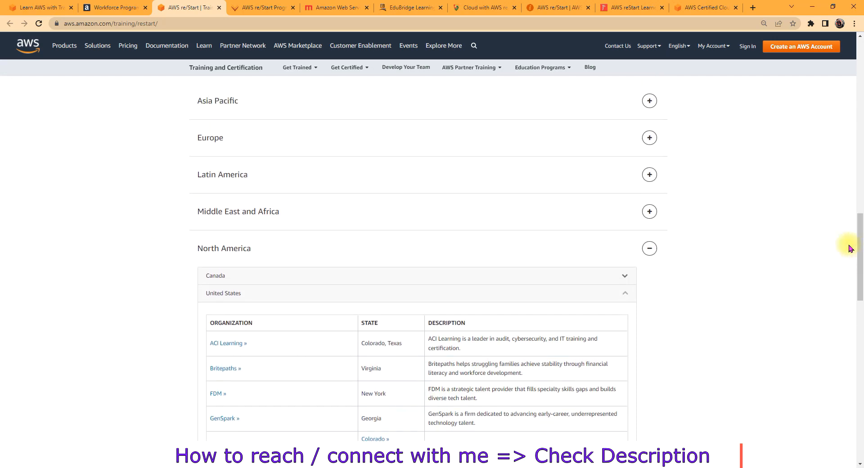
{"action": "left_click", "coordinate": [649, 248]}
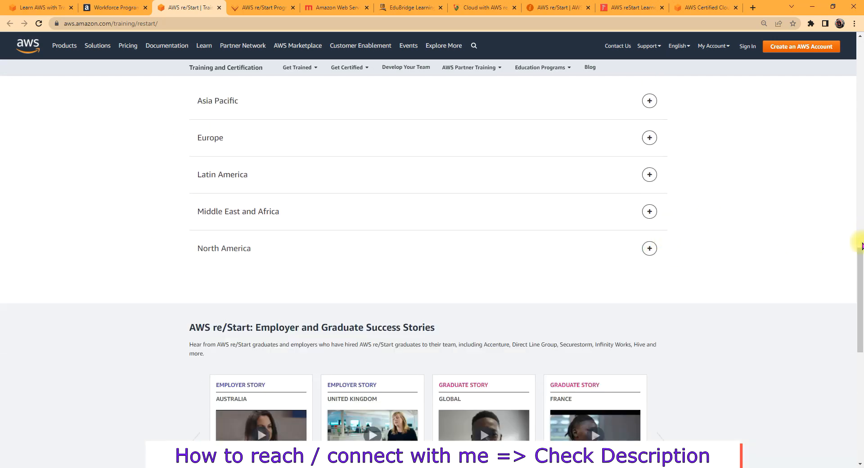
{"action": "left_click", "coordinate": [649, 101]}
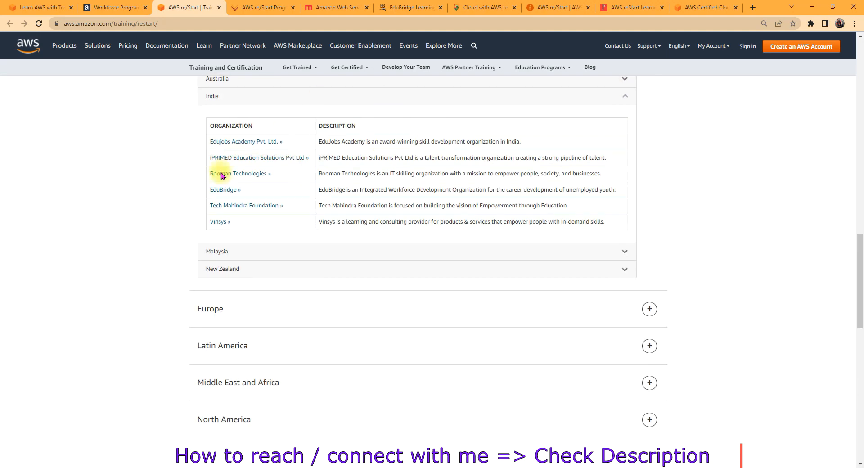
{"action": "mouse_move", "coordinate": [234, 237]}
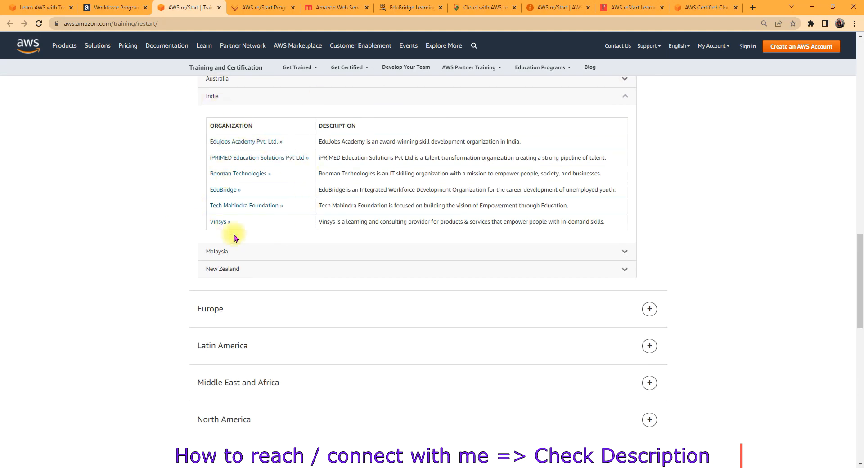
{"action": "mouse_move", "coordinate": [143, 208]}
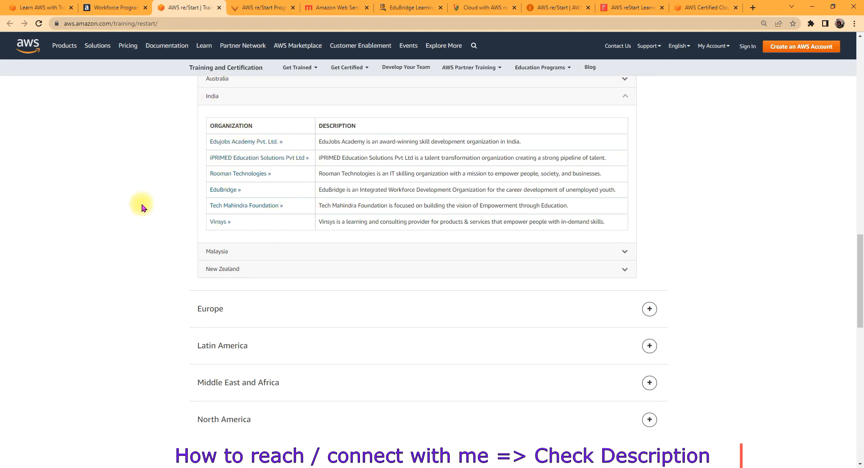
{"action": "mouse_move", "coordinate": [181, 227]}
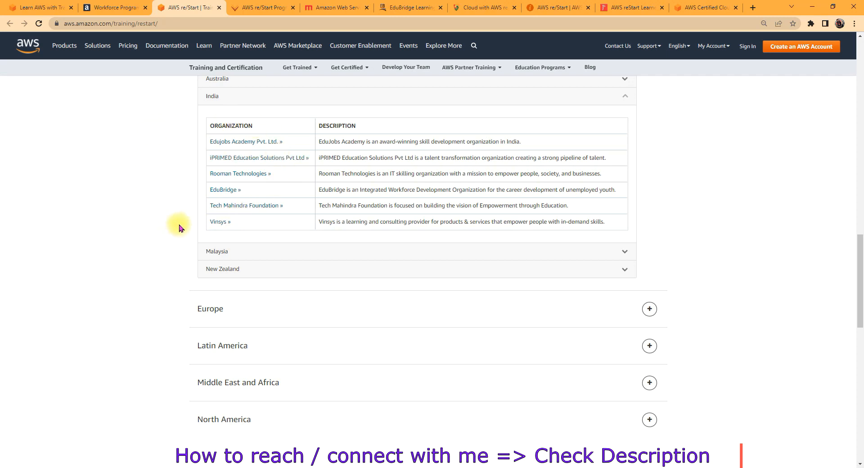
{"action": "mouse_move", "coordinate": [220, 219]}
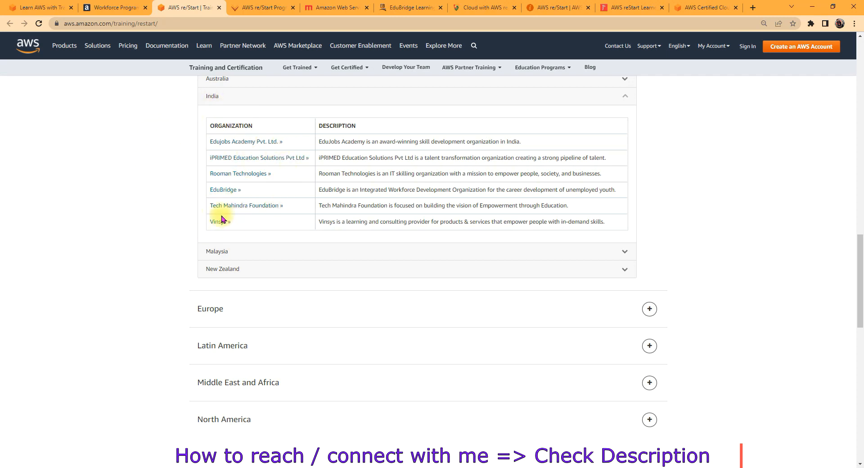
{"action": "mouse_move", "coordinate": [218, 222]}
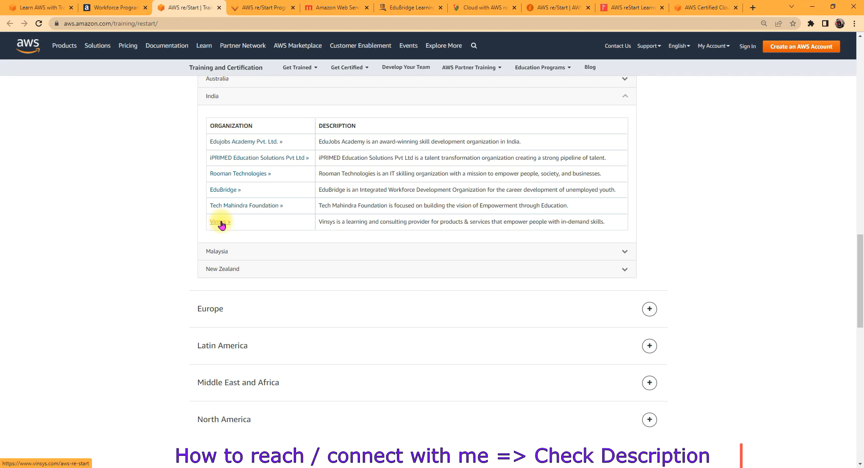
{"action": "mouse_move", "coordinate": [232, 160]}
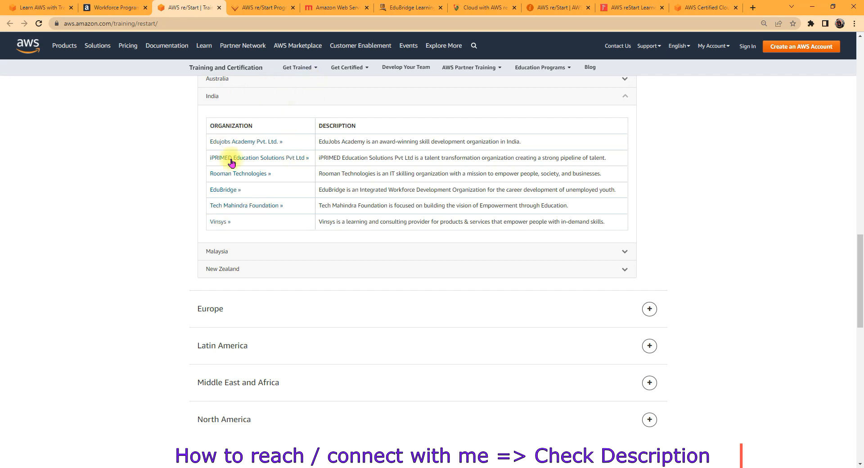
{"action": "mouse_move", "coordinate": [249, 109]}
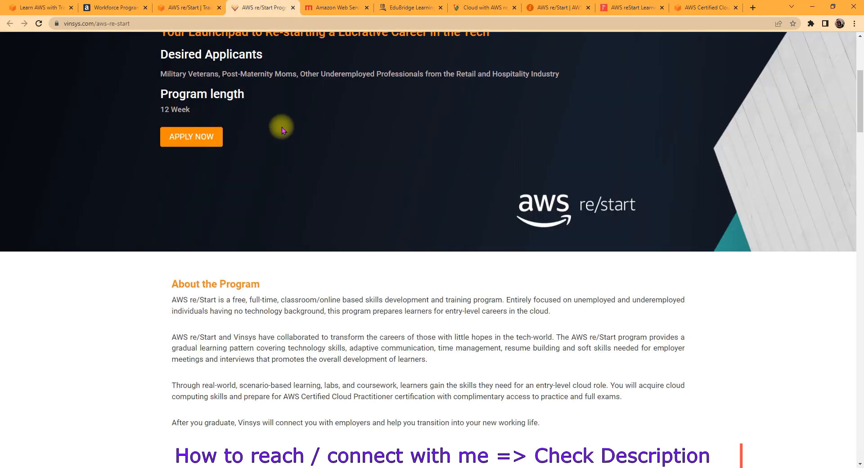
Cycle through Tech Mahindra, Rooman, JobsAcademy and AWS Cloud Practitioner tabs.
{"action": "left_click", "coordinate": [336, 7]}
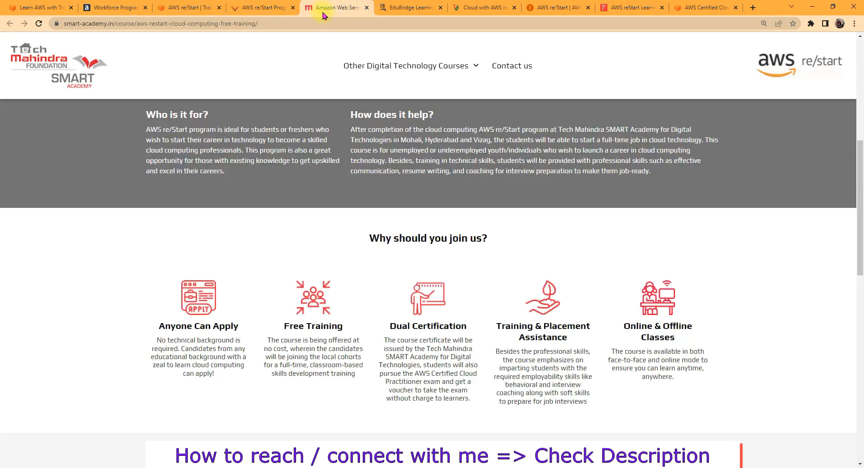
{"action": "left_click", "coordinate": [410, 7]}
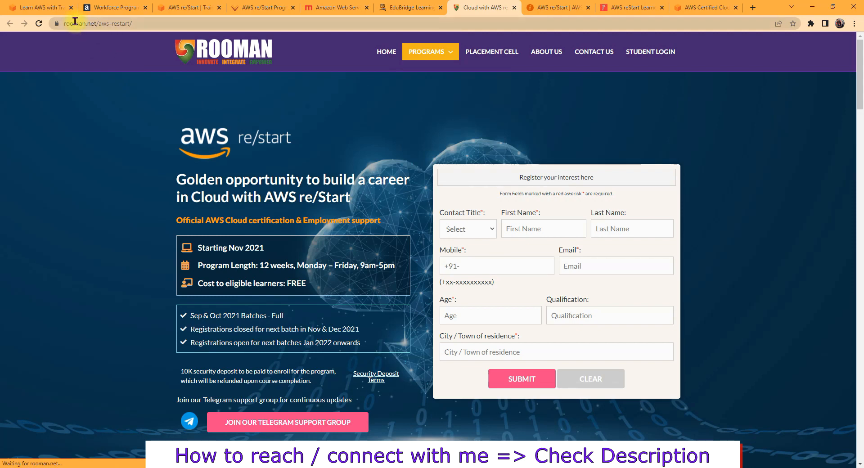
{"action": "left_click", "coordinate": [557, 8]}
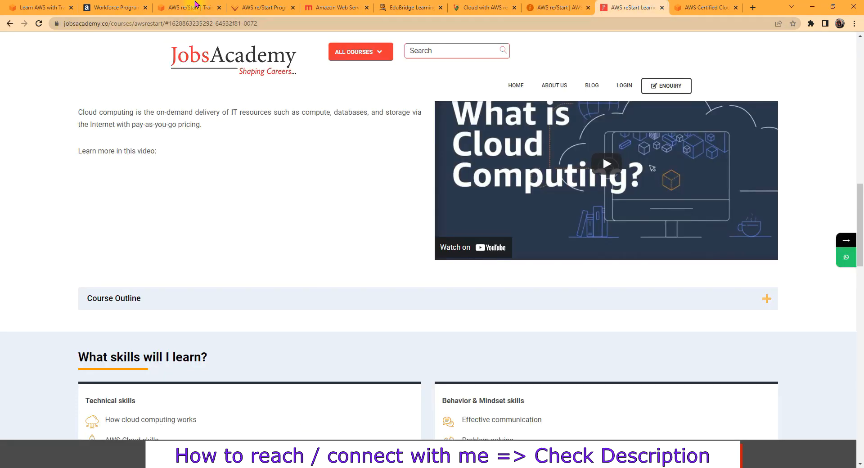
{"action": "left_click", "coordinate": [705, 7]}
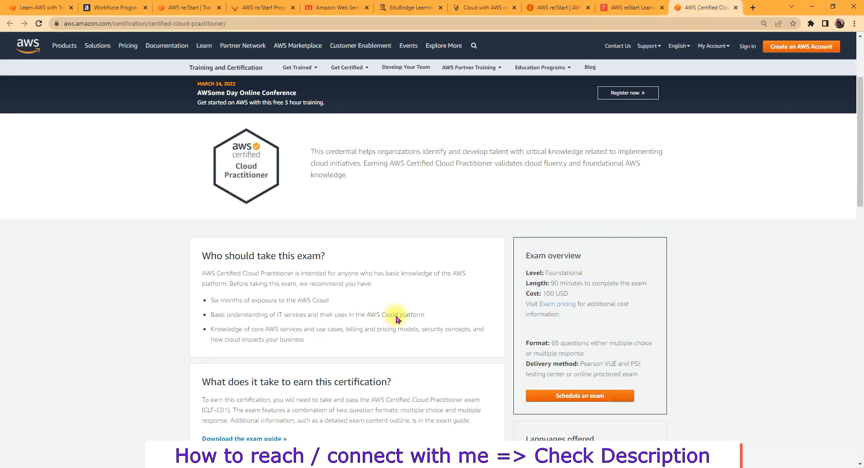
{"action": "mouse_move", "coordinate": [300, 292]}
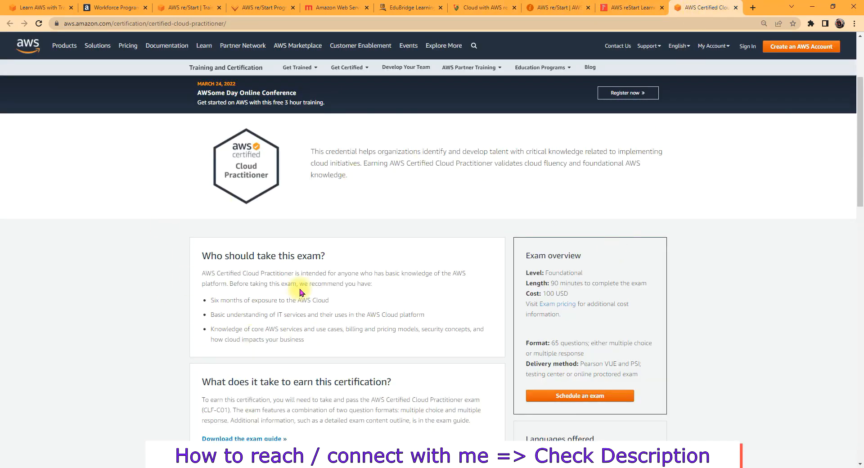
{"action": "mouse_move", "coordinate": [487, 203]}
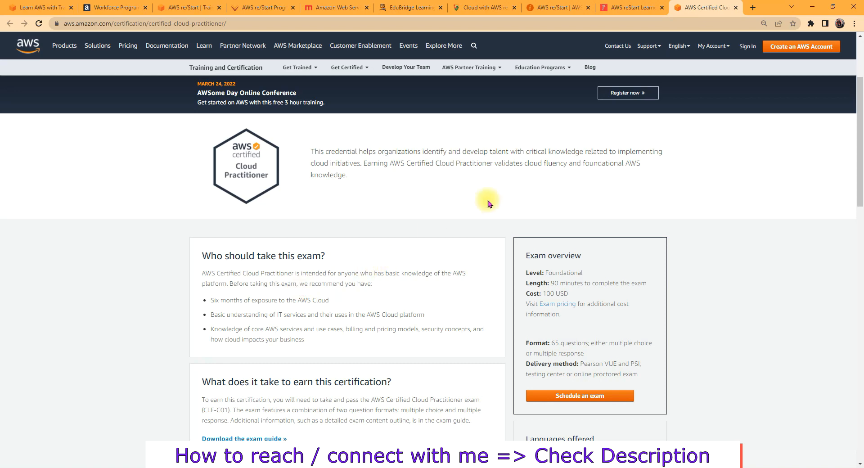
Double-click on the Cloud Practitioner exam overview while reviewing it.
{"action": "double_click", "coordinate": [552, 293]}
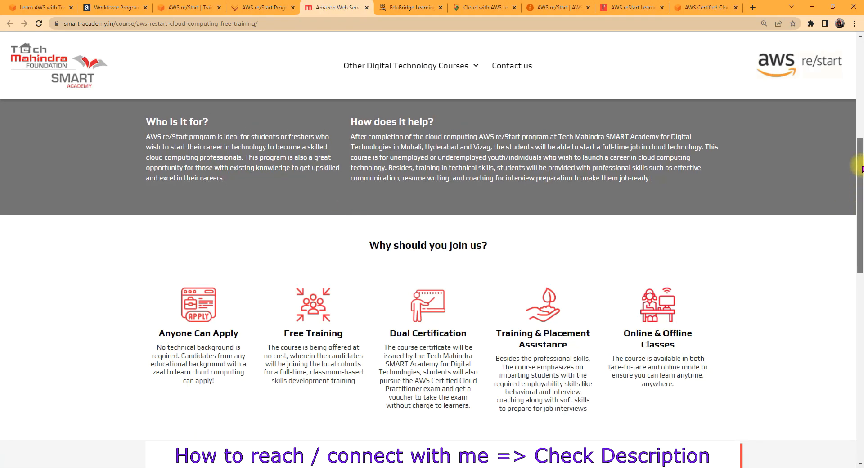
{"action": "mouse_move", "coordinate": [852, 237]}
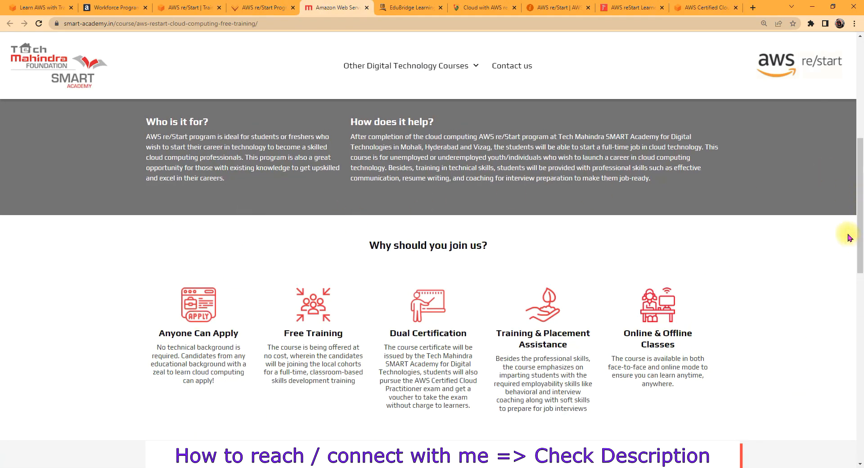
Scroll through curriculum, Course Overview and job roles, then back to top.
{"action": "scroll", "scroll_direction": "up", "scroll_amount": 3}
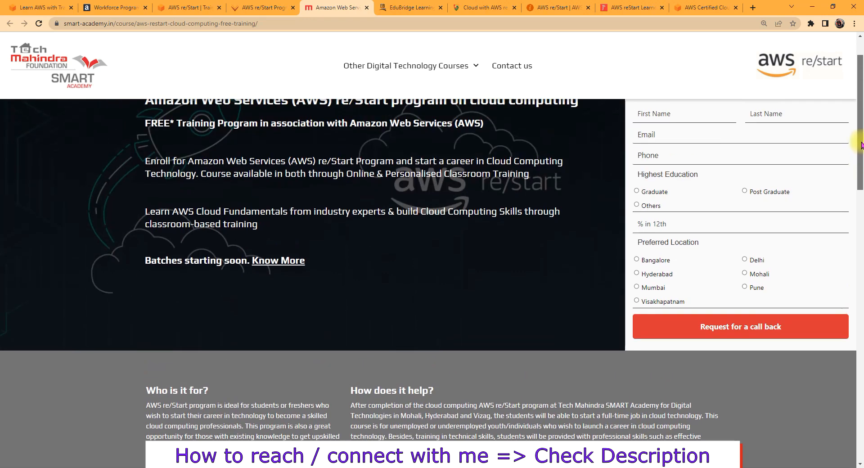
{"action": "scroll", "scroll_direction": "down", "scroll_amount": 3}
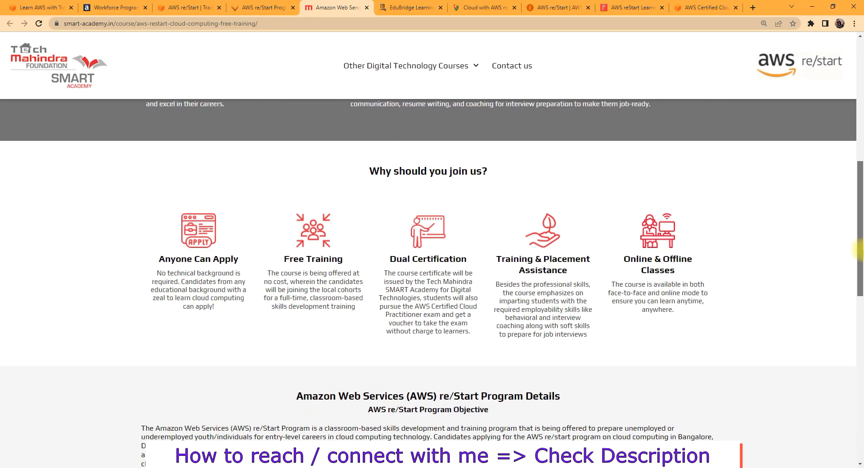
{"action": "scroll", "scroll_direction": "down", "scroll_amount": 3}
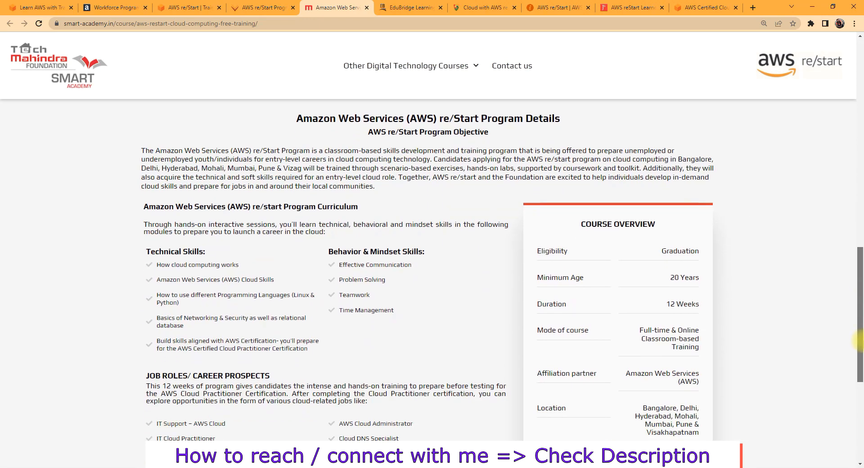
{"action": "scroll", "scroll_direction": "down", "scroll_amount": 3}
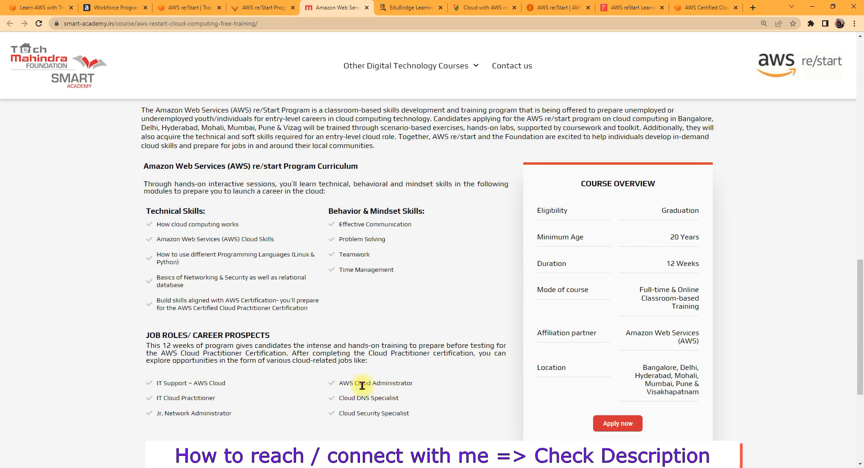
{"action": "mouse_move", "coordinate": [652, 208]}
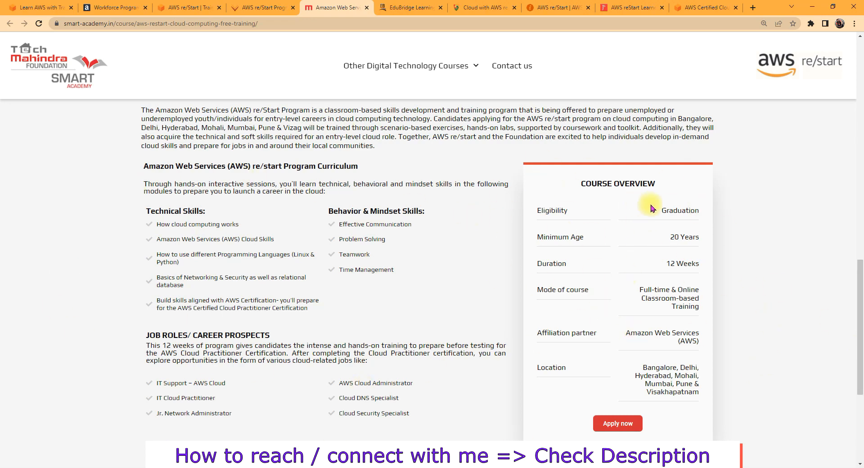
{"action": "mouse_move", "coordinate": [713, 218]}
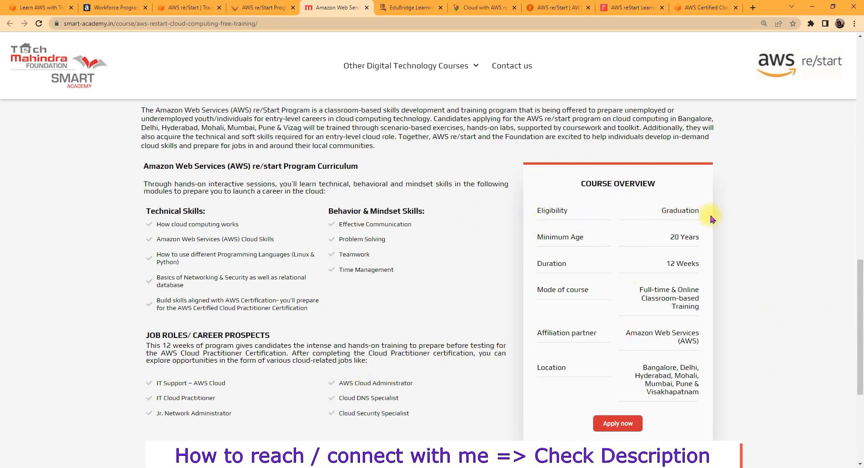
{"action": "mouse_move", "coordinate": [690, 246]}
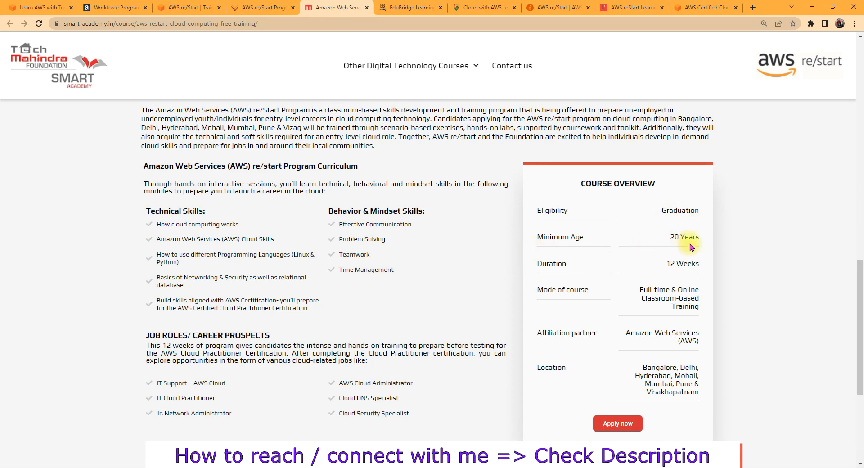
{"action": "mouse_move", "coordinate": [695, 255]}
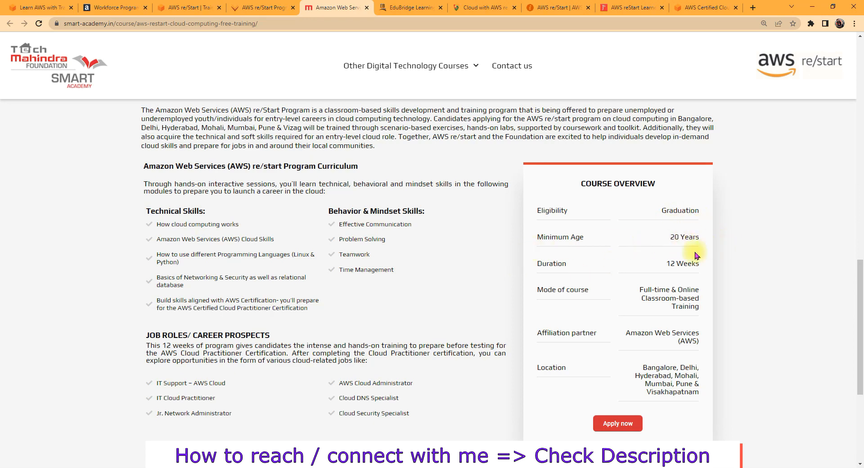
{"action": "mouse_move", "coordinate": [660, 311]}
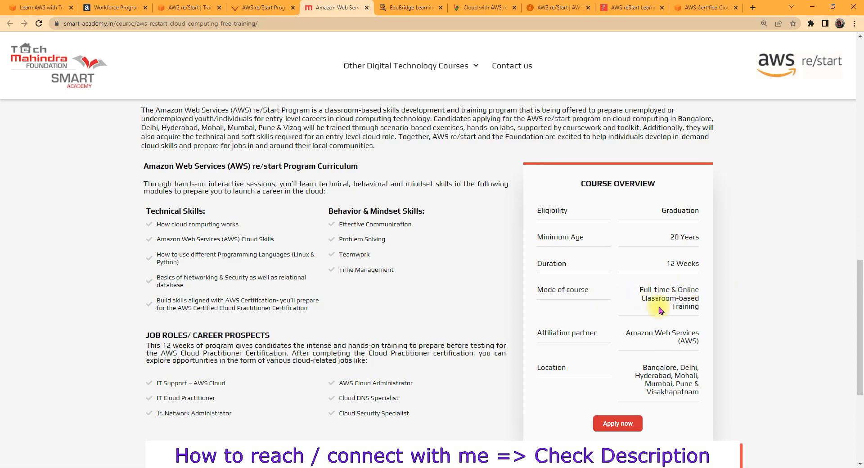
{"action": "mouse_move", "coordinate": [710, 336]}
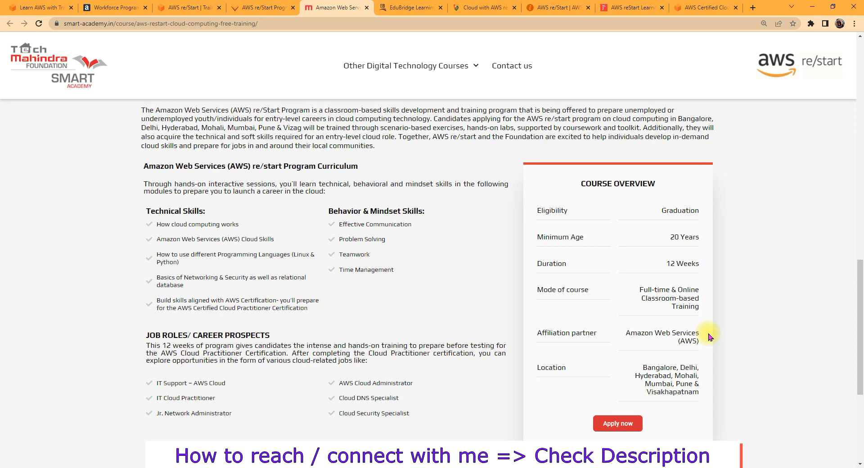
{"action": "mouse_move", "coordinate": [372, 285]}
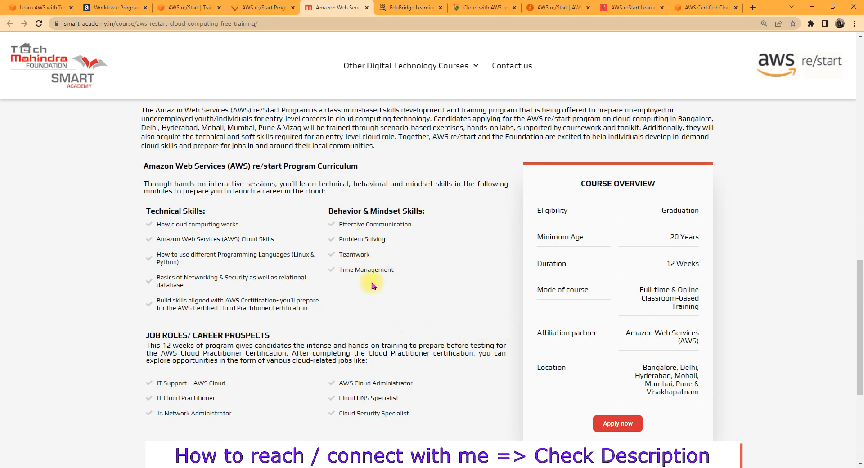
{"action": "mouse_move", "coordinate": [232, 331]}
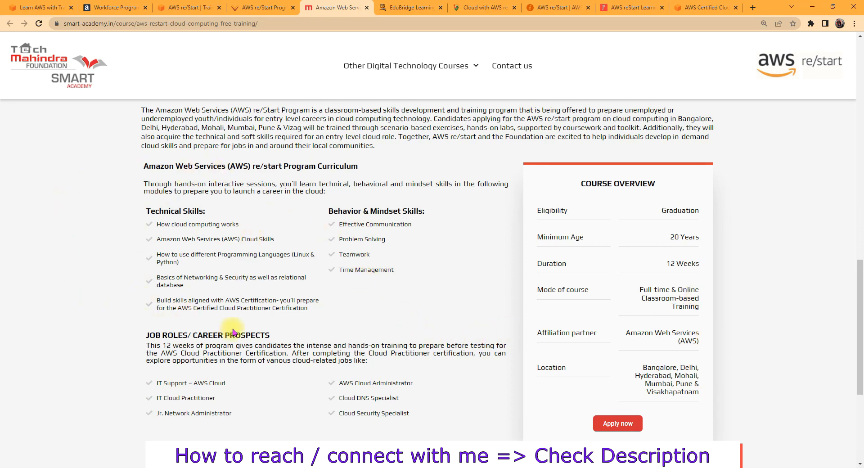
{"action": "mouse_move", "coordinate": [265, 251]}
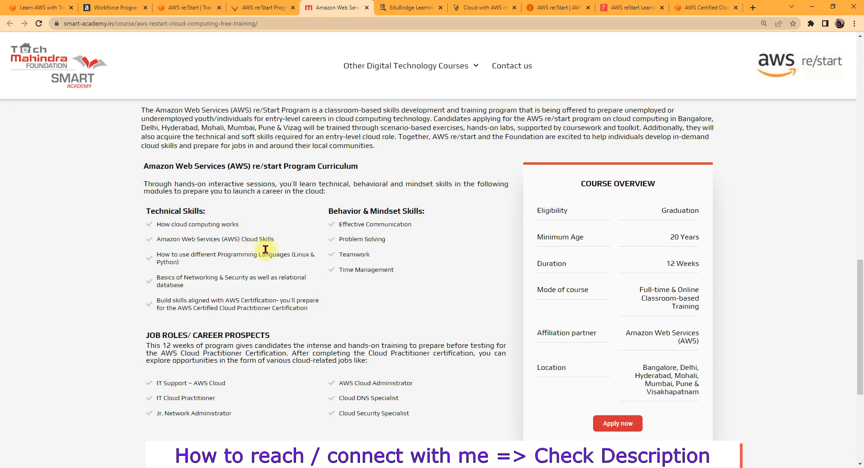
{"action": "mouse_move", "coordinate": [377, 275]}
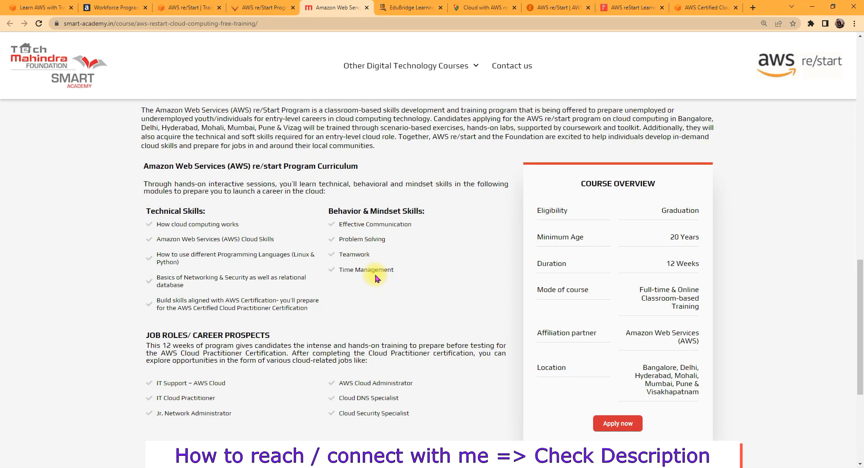
{"action": "mouse_move", "coordinate": [108, 361]}
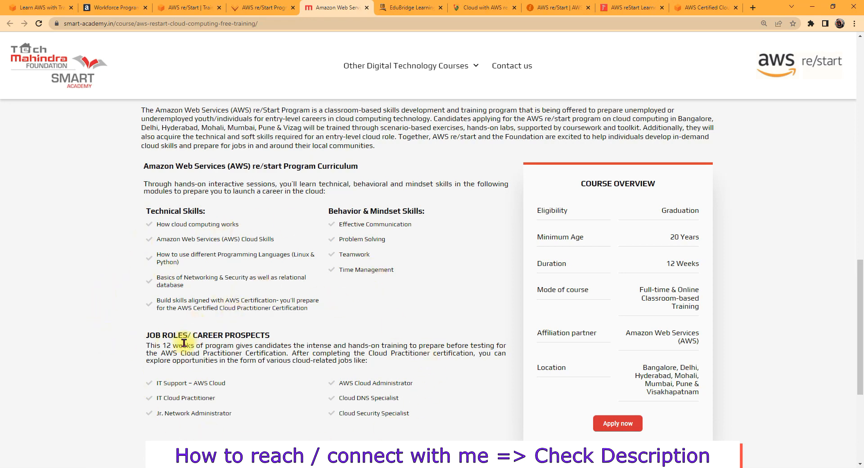
{"action": "mouse_move", "coordinate": [236, 391]}
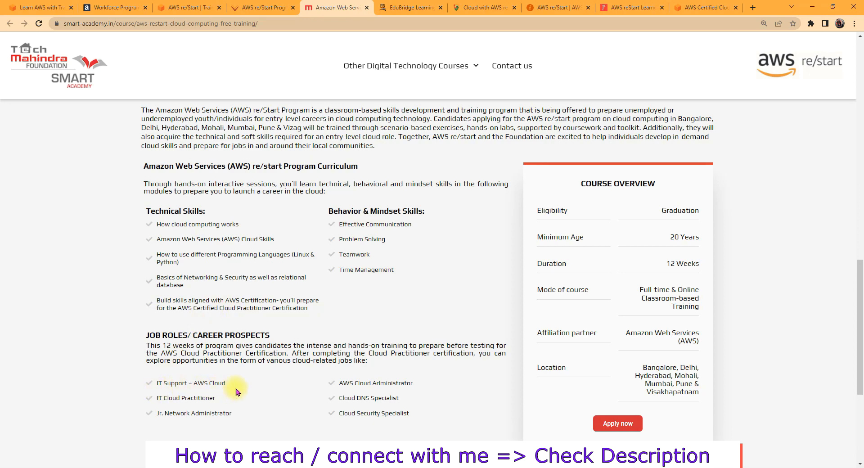
{"action": "mouse_move", "coordinate": [317, 394]}
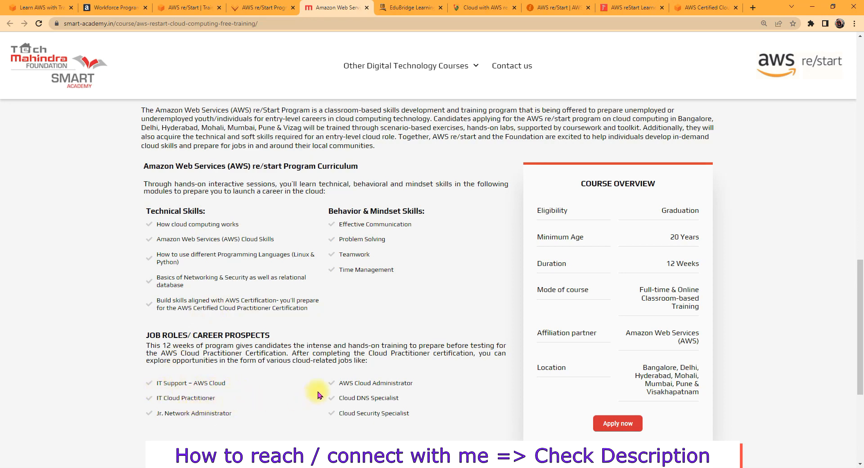
{"action": "mouse_move", "coordinate": [374, 408]}
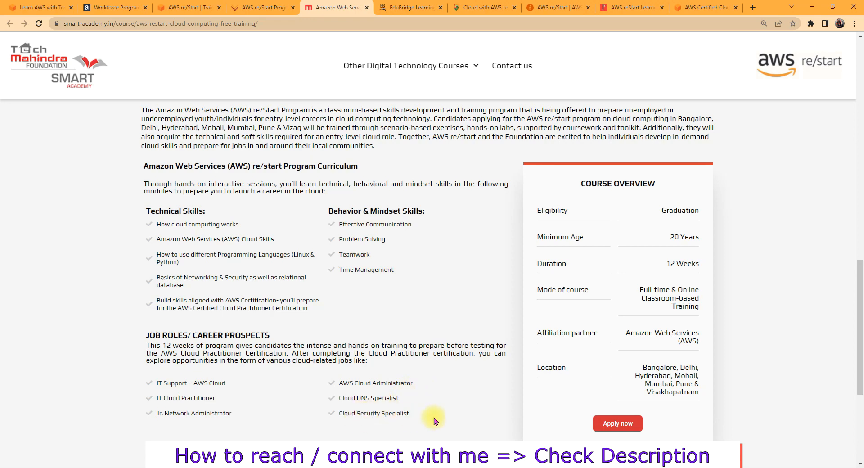
{"action": "mouse_move", "coordinate": [292, 404]}
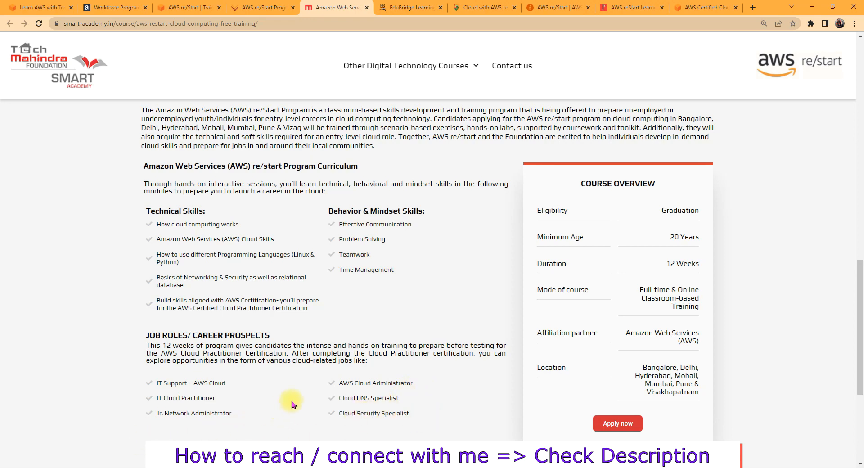
{"action": "scroll", "scroll_direction": "up", "scroll_amount": 3}
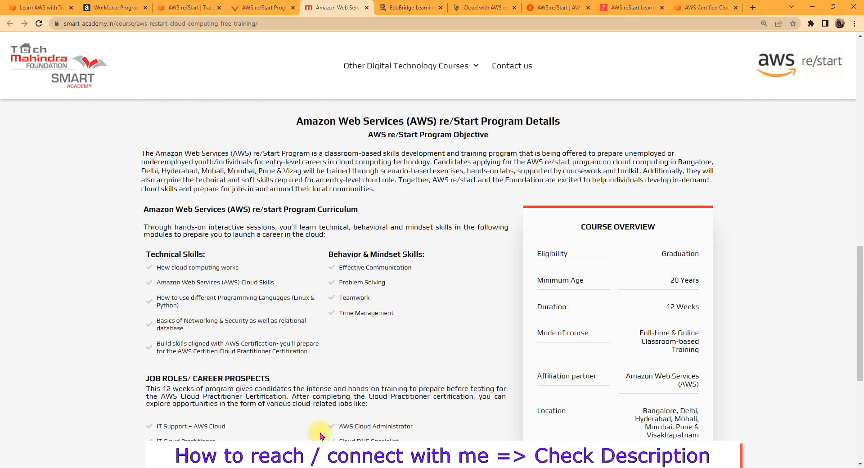
{"action": "mouse_move", "coordinate": [311, 400]}
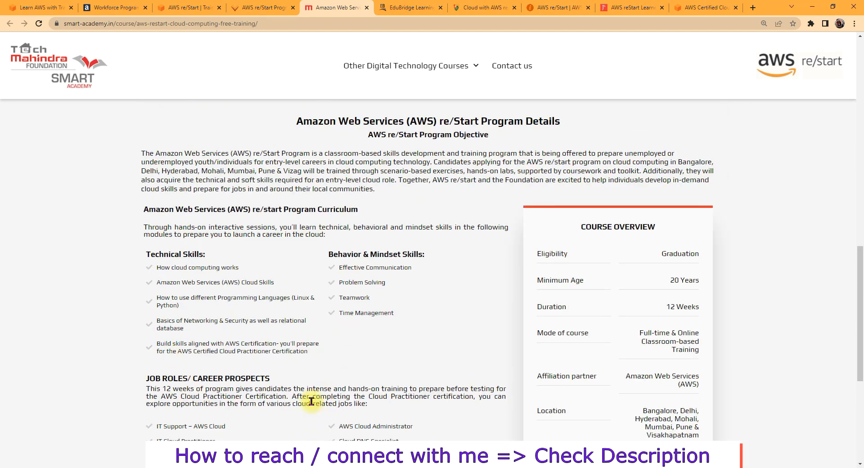
{"action": "mouse_move", "coordinate": [615, 156]}
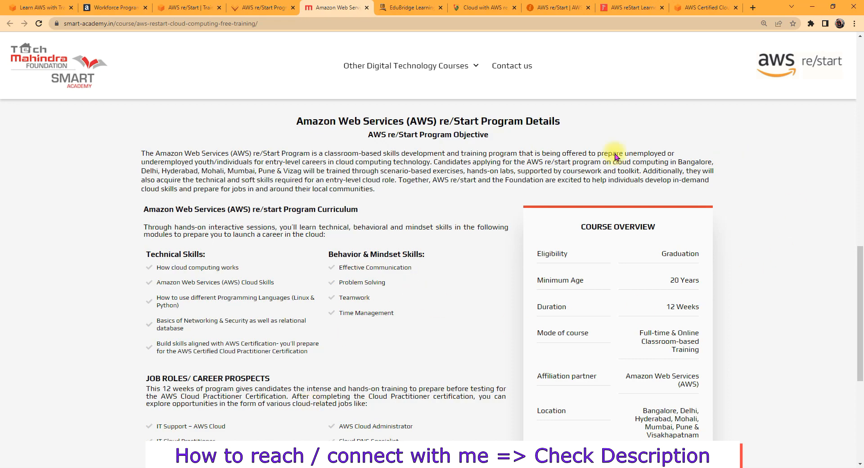
{"action": "scroll", "scroll_direction": "down", "scroll_amount": 3}
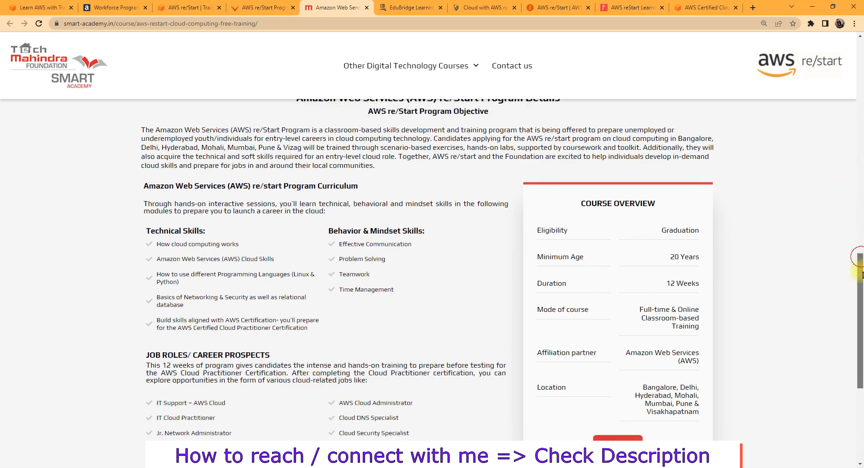
{"action": "scroll", "scroll_direction": "up", "scroll_amount": 3}
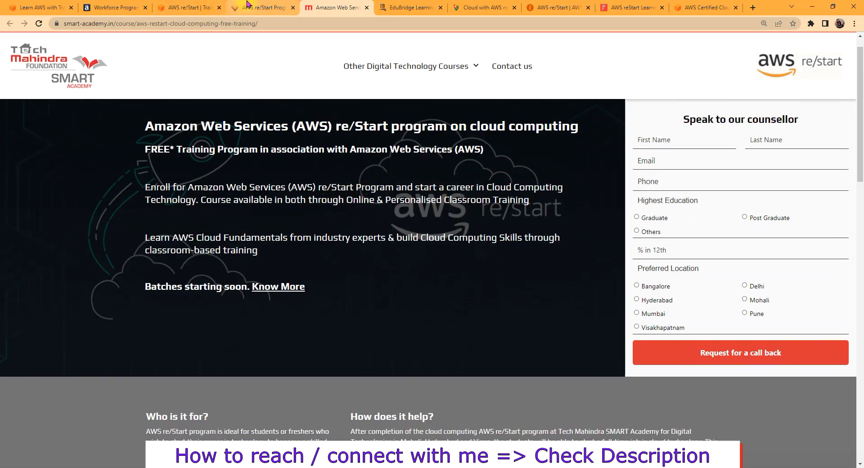
{"action": "mouse_move", "coordinate": [71, 66]}
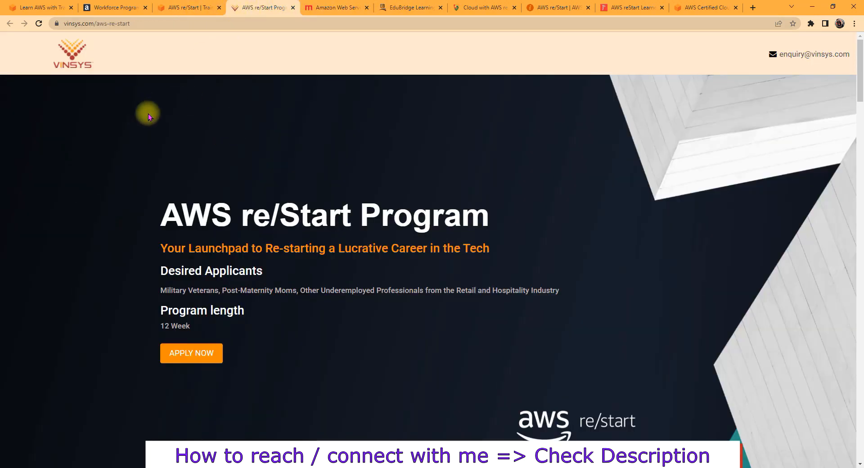
Visit the Tech Mahindra tab, then switch to EduBridge's re/Start program page.
{"action": "left_click", "coordinate": [334, 7]}
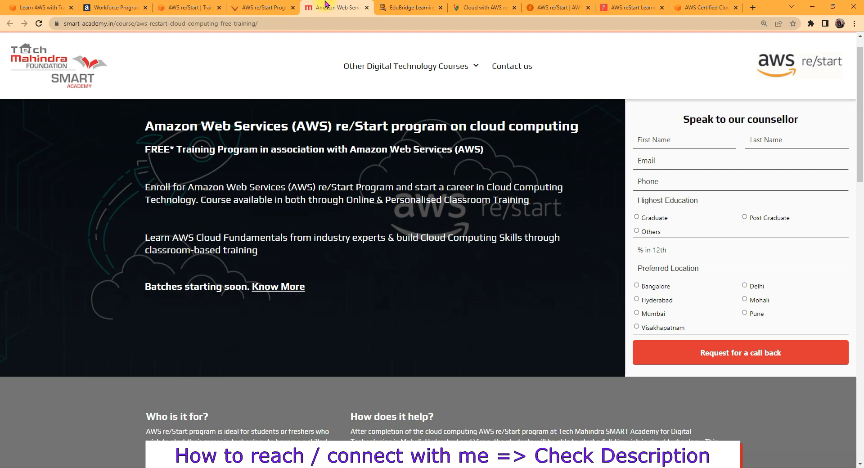
{"action": "mouse_move", "coordinate": [640, 193]}
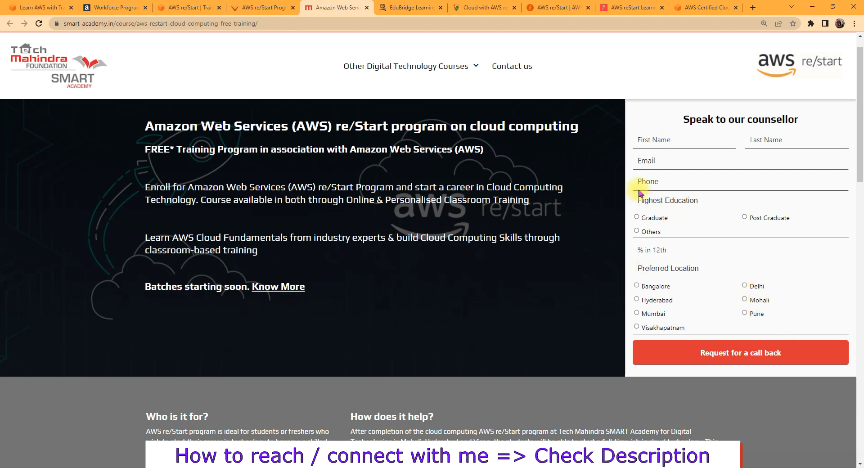
{"action": "left_click", "coordinate": [408, 7]}
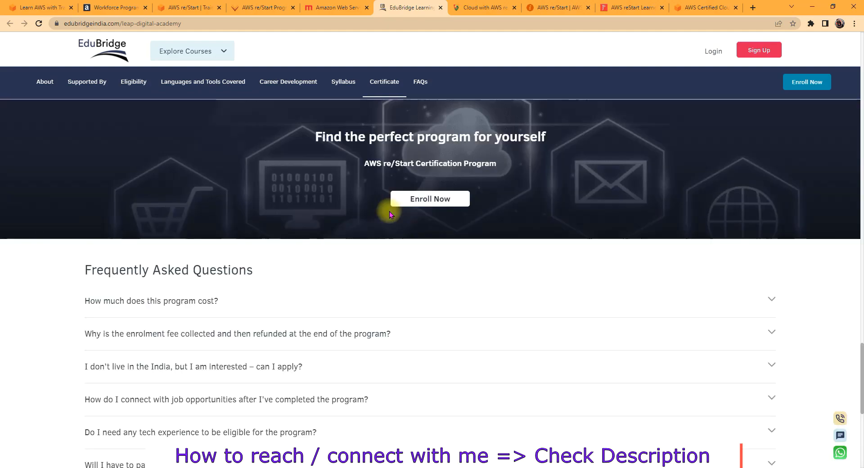
Scroll the EduBridge page to About the Program (₹2,000 deposit, 450 hours).
{"action": "scroll", "scroll_direction": "up", "scroll_amount": 3}
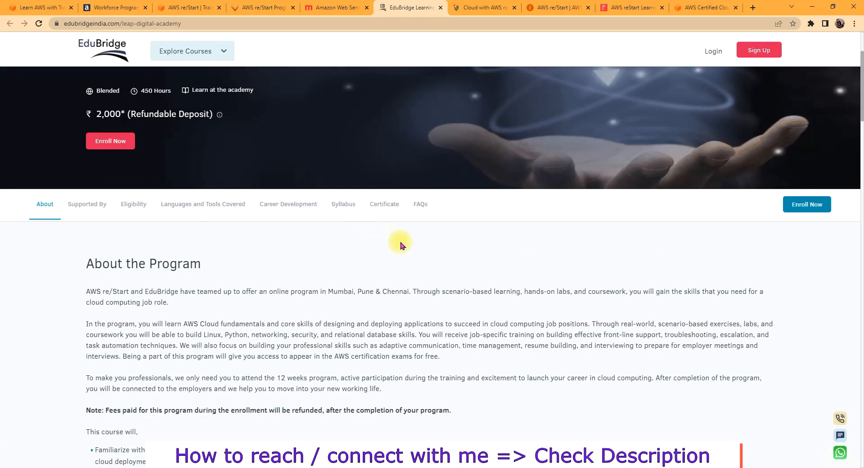
{"action": "mouse_move", "coordinate": [661, 226]}
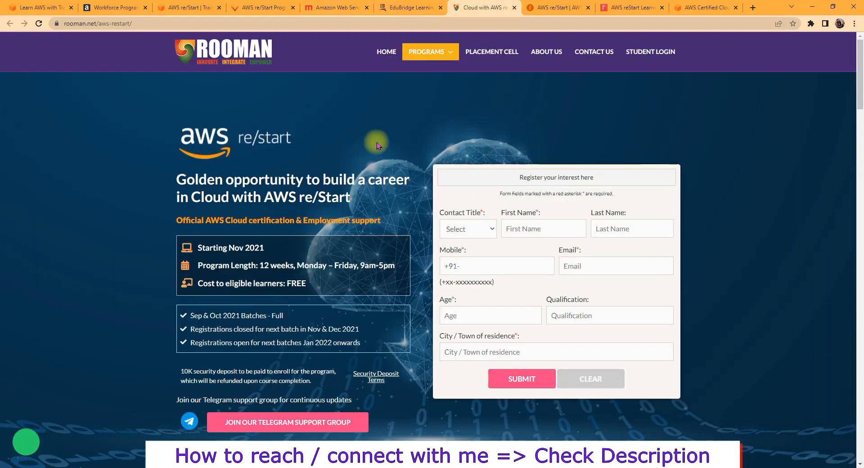
{"action": "mouse_move", "coordinate": [368, 172]}
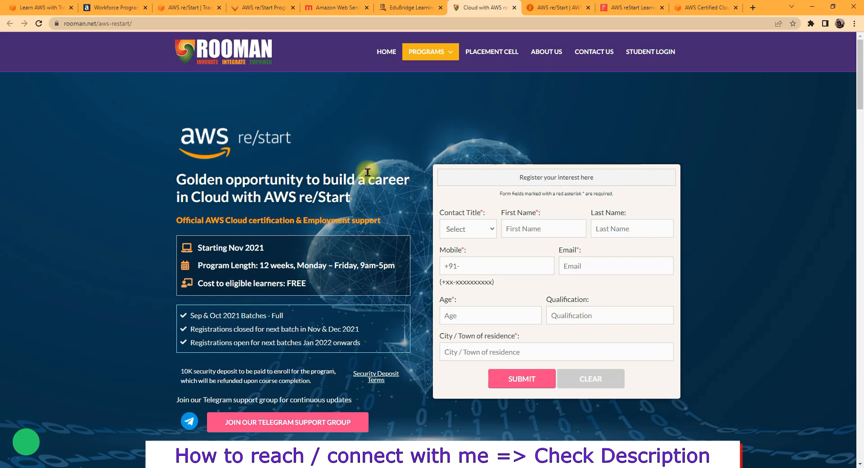
{"action": "mouse_move", "coordinate": [356, 237]}
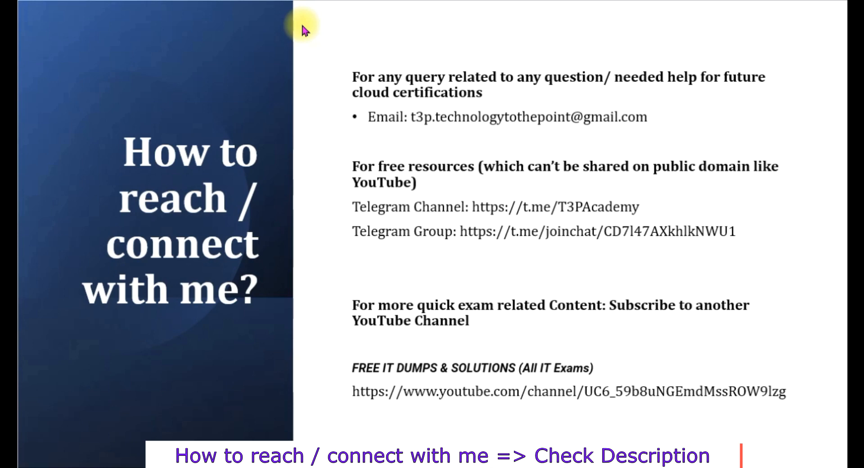
{"action": "mouse_move", "coordinate": [302, 27]}
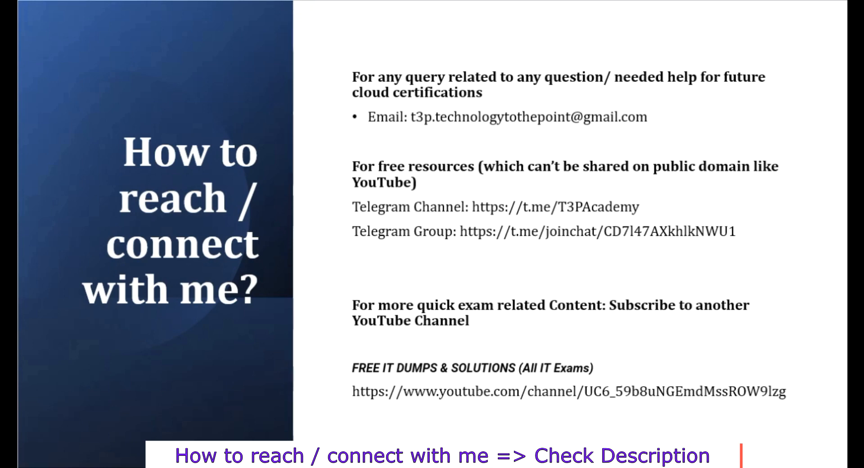